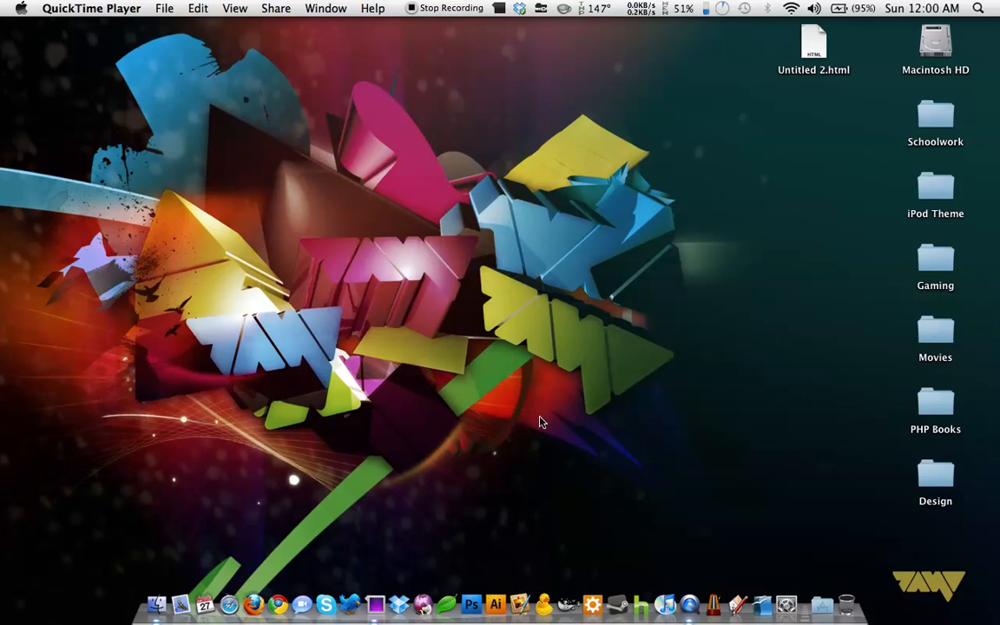
{"action": "mouse_move", "coordinate": [452, 615]}
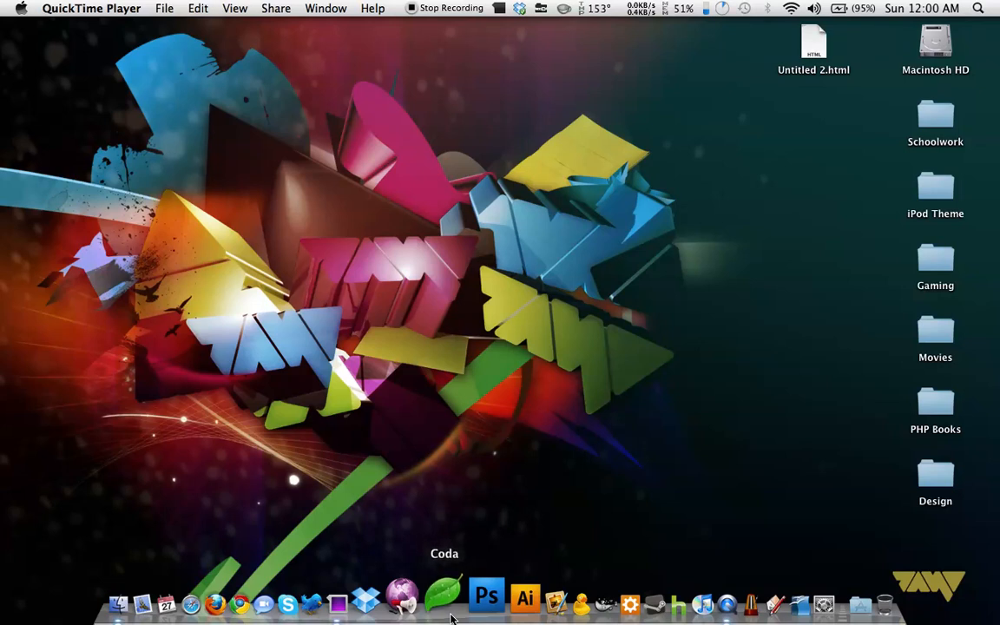
- Launch Coda from its Dock icon
{"action": "left_click", "coordinate": [444, 597]}
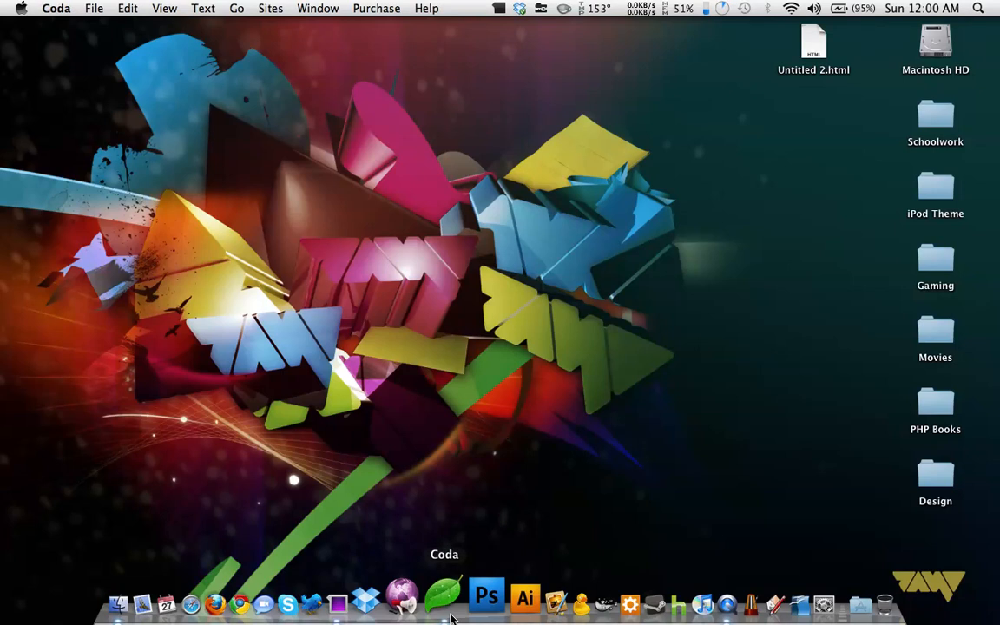
- Open Coda's main window showing the local files and expired-trial notice
{"action": "left_click", "coordinate": [444, 599]}
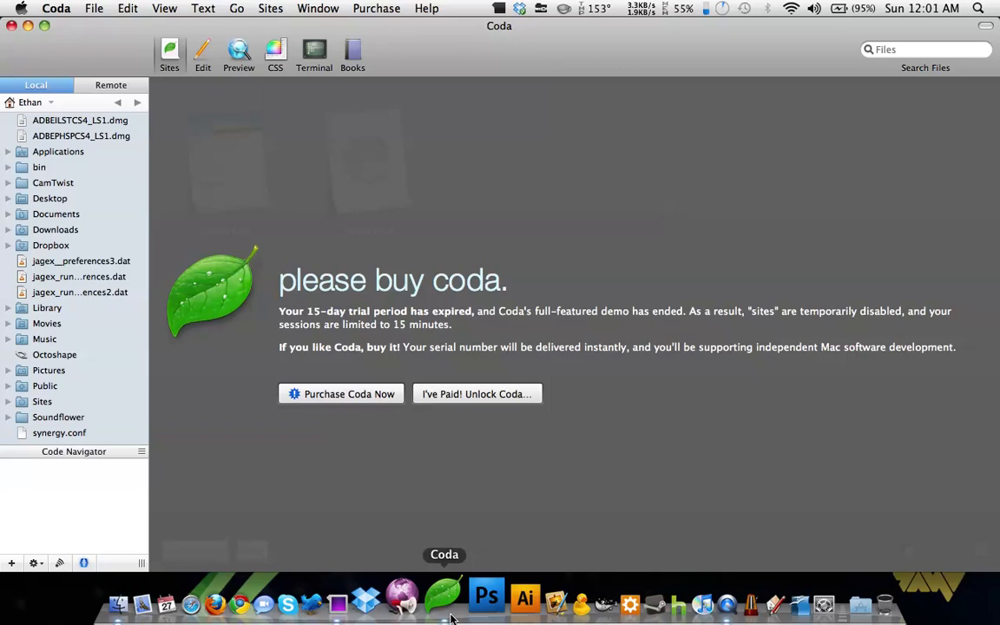
{"action": "mouse_move", "coordinate": [337, 250]}
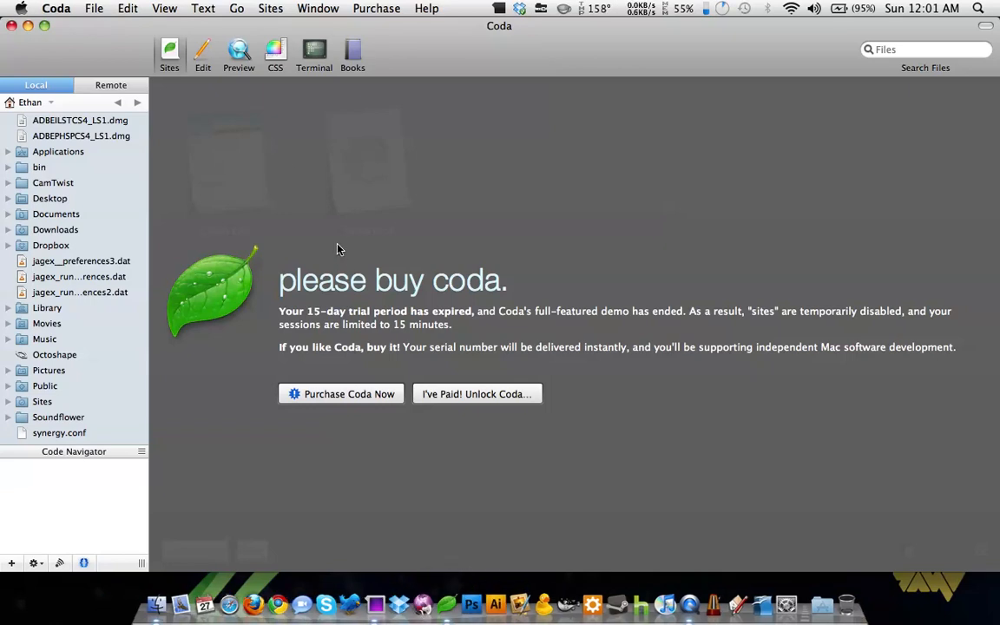
- Create a new PHP-HTML document, Untitled 2.php, from File > New
{"action": "left_click", "coordinate": [102, 8]}
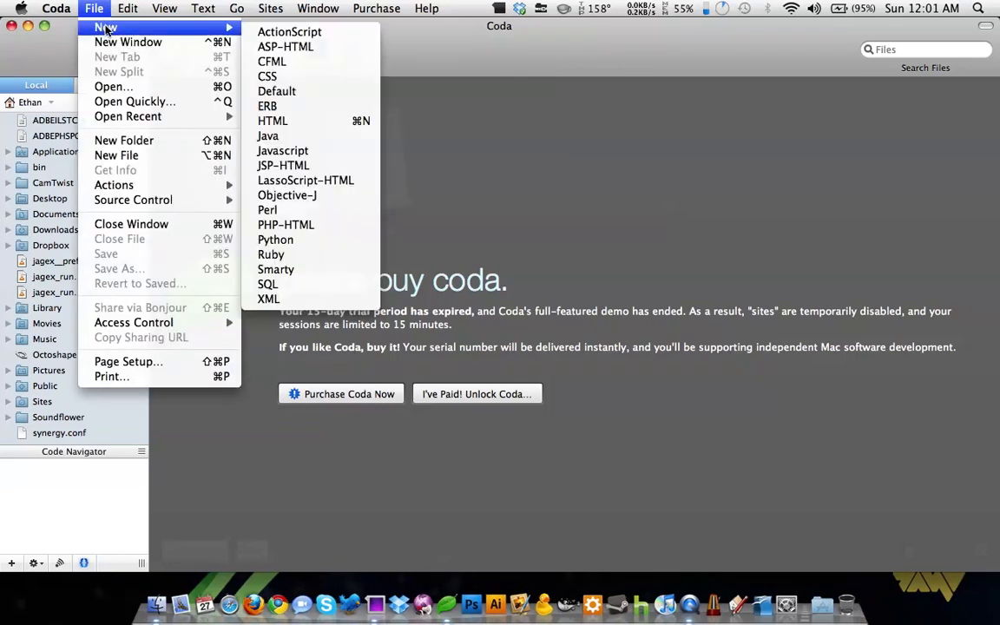
{"action": "mouse_move", "coordinate": [267, 284]}
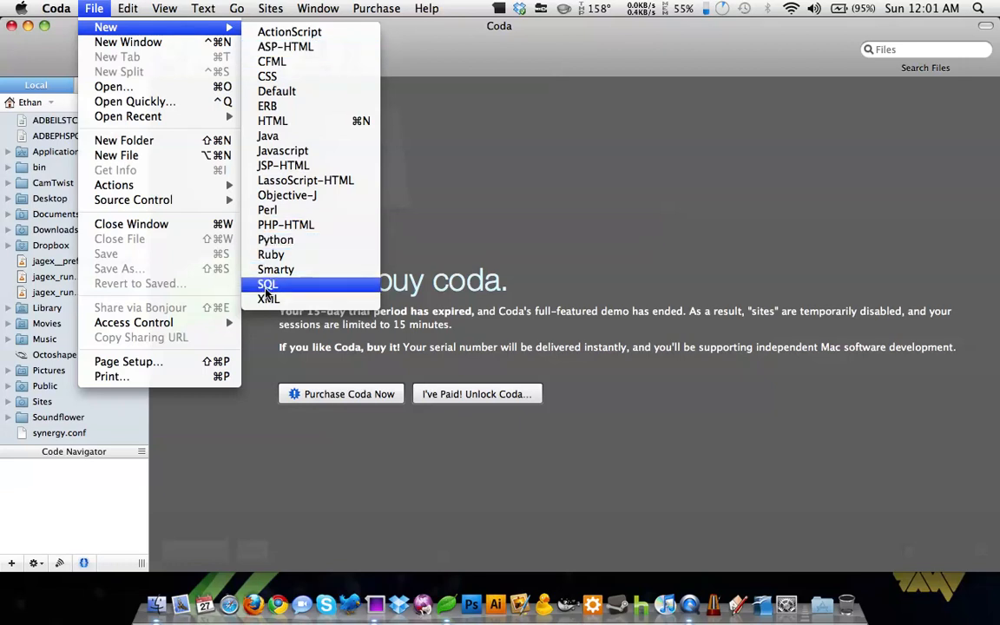
{"action": "mouse_move", "coordinate": [267, 139]}
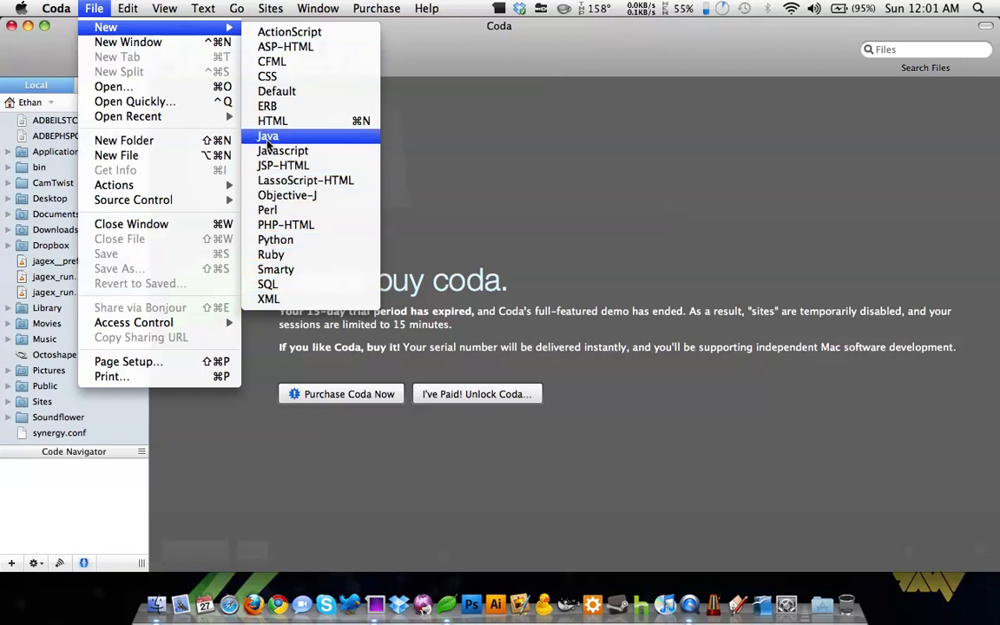
{"action": "mouse_move", "coordinate": [291, 106]}
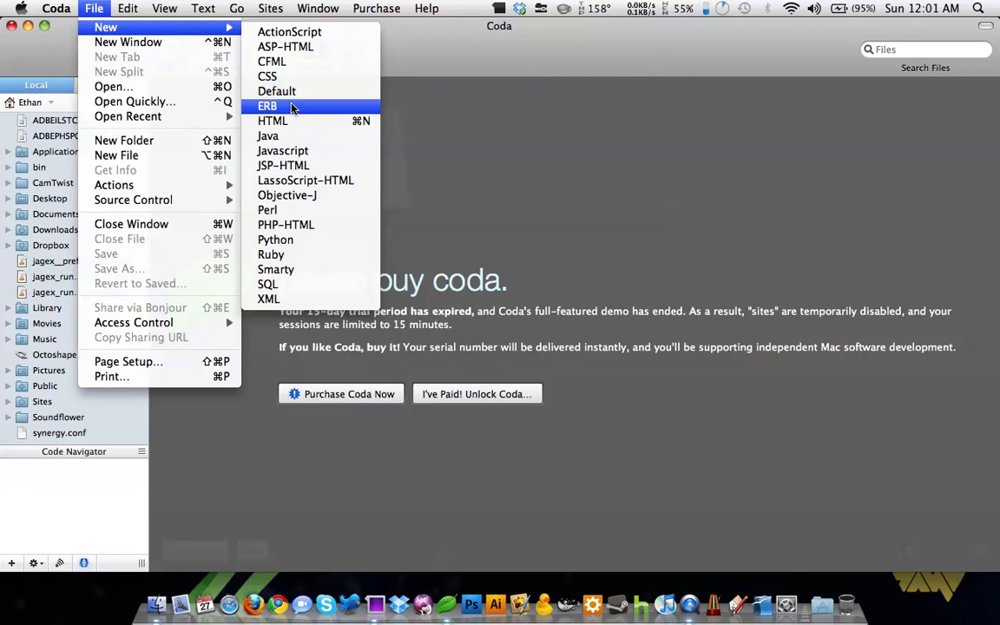
{"action": "mouse_move", "coordinate": [283, 229]}
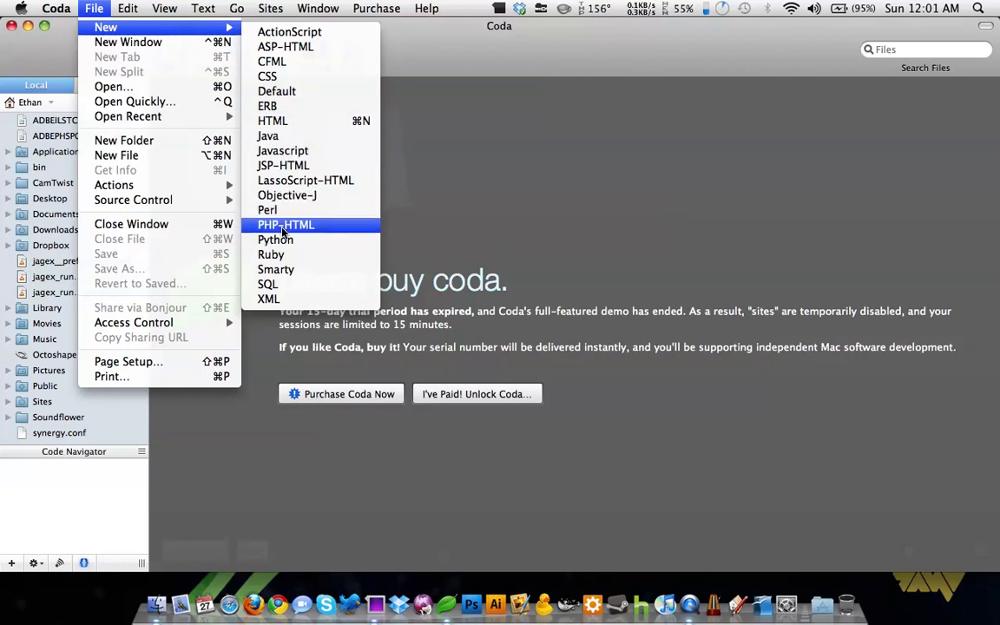
{"action": "left_click", "coordinate": [286, 225]}
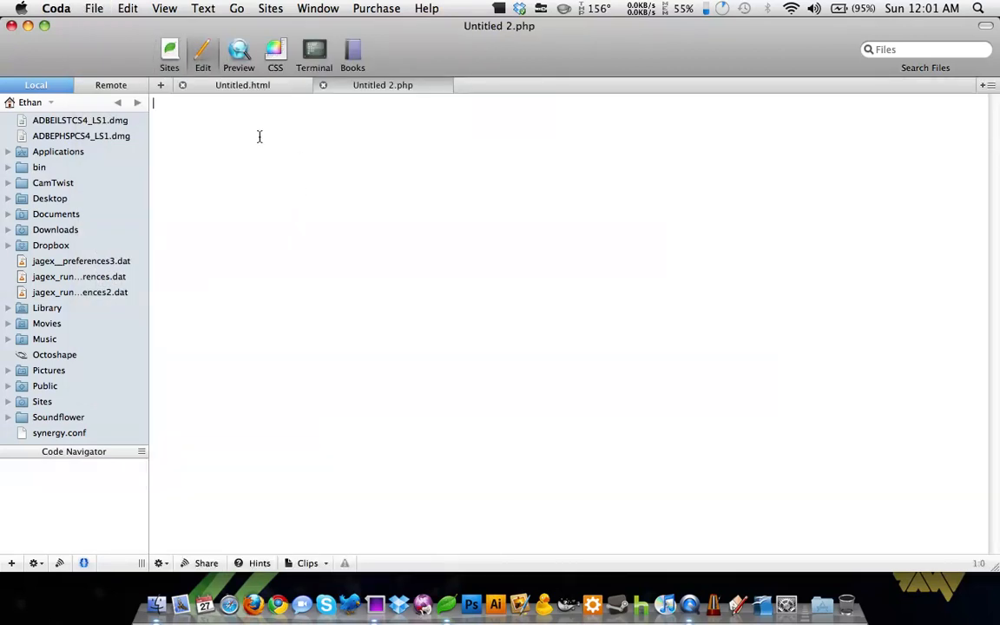
- Insert the XHTML 1.0 Frameset doctype and Basic Page Structure clips into Untitled 2.php
{"action": "left_click", "coordinate": [159, 564]}
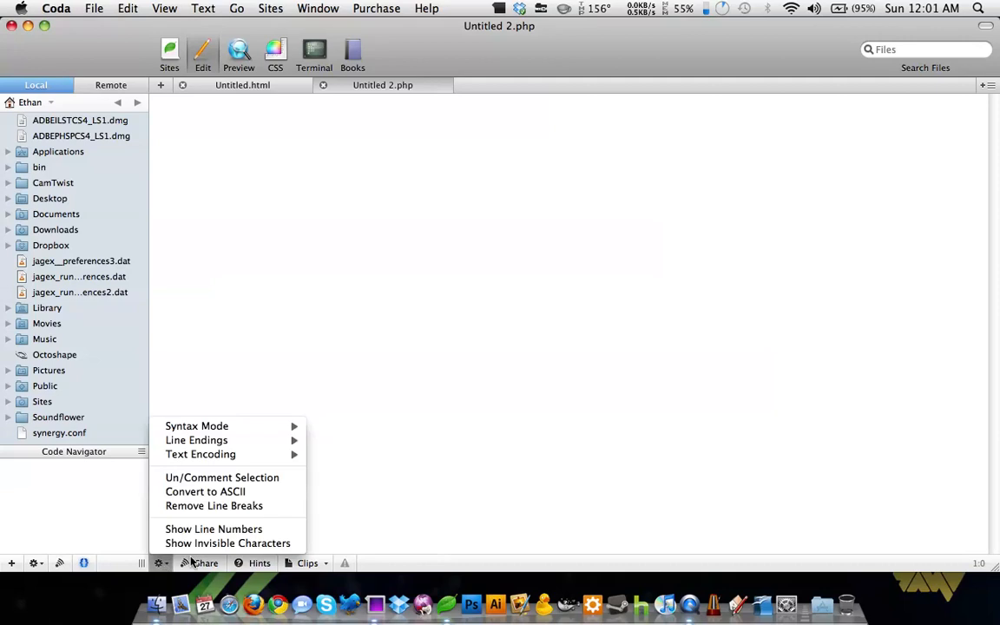
{"action": "left_click", "coordinate": [307, 563]}
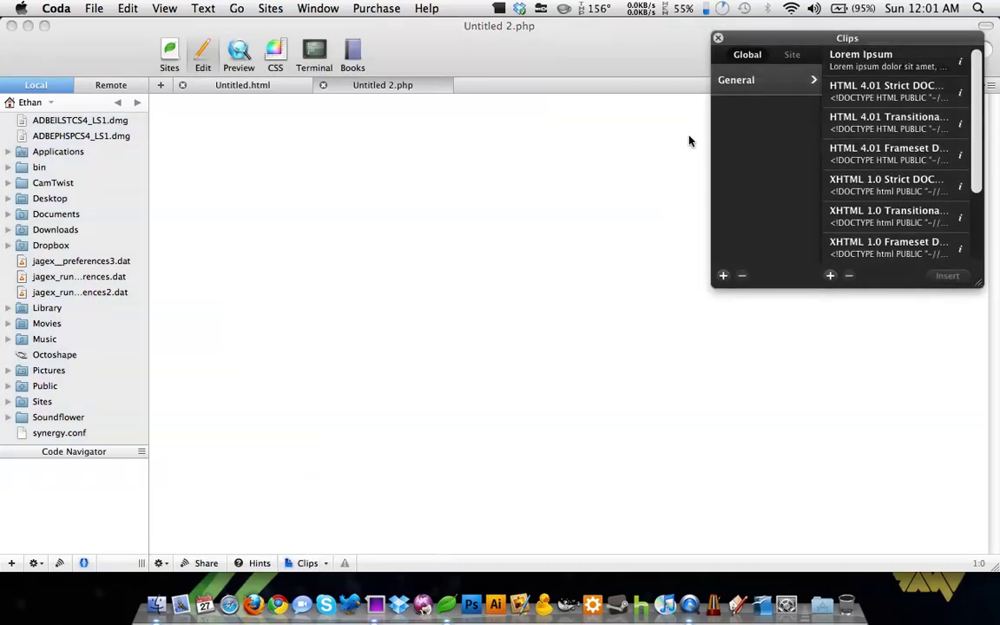
{"action": "double_click", "coordinate": [888, 245]}
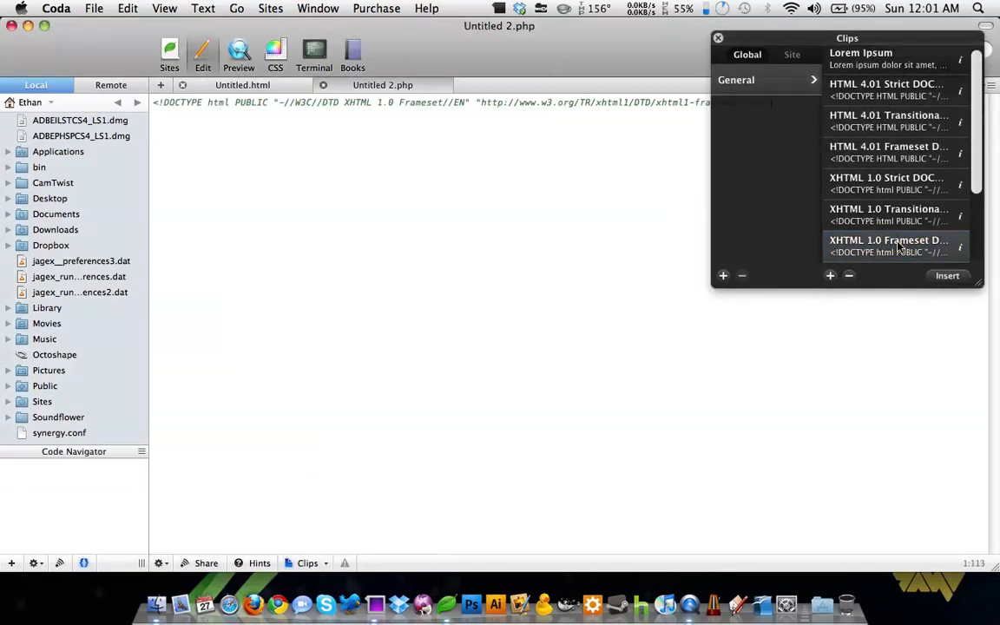
{"action": "scroll", "scroll_direction": "down", "scroll_amount": 3}
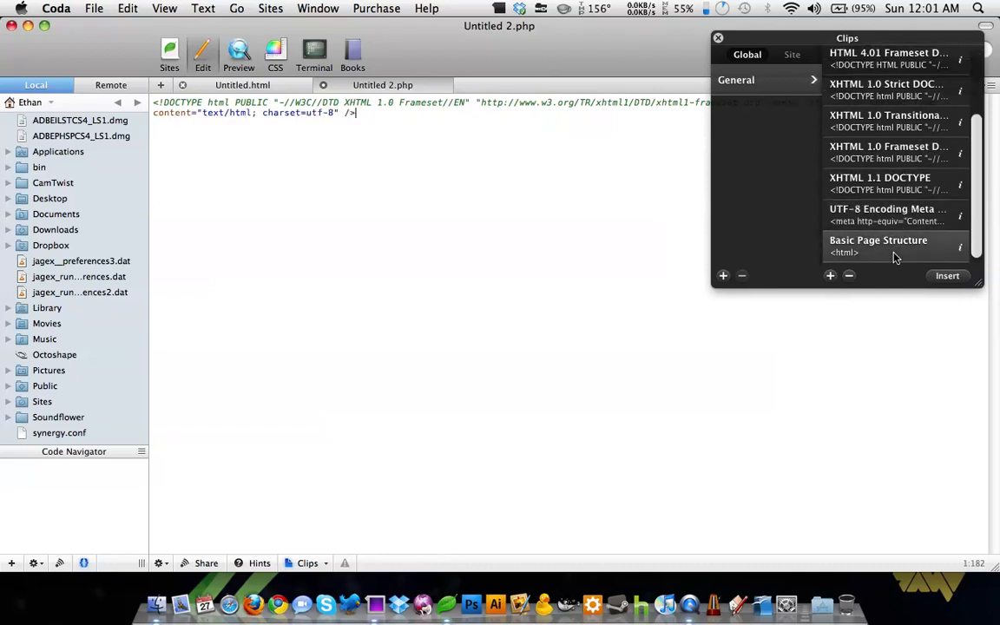
{"action": "left_click", "coordinate": [946, 276]}
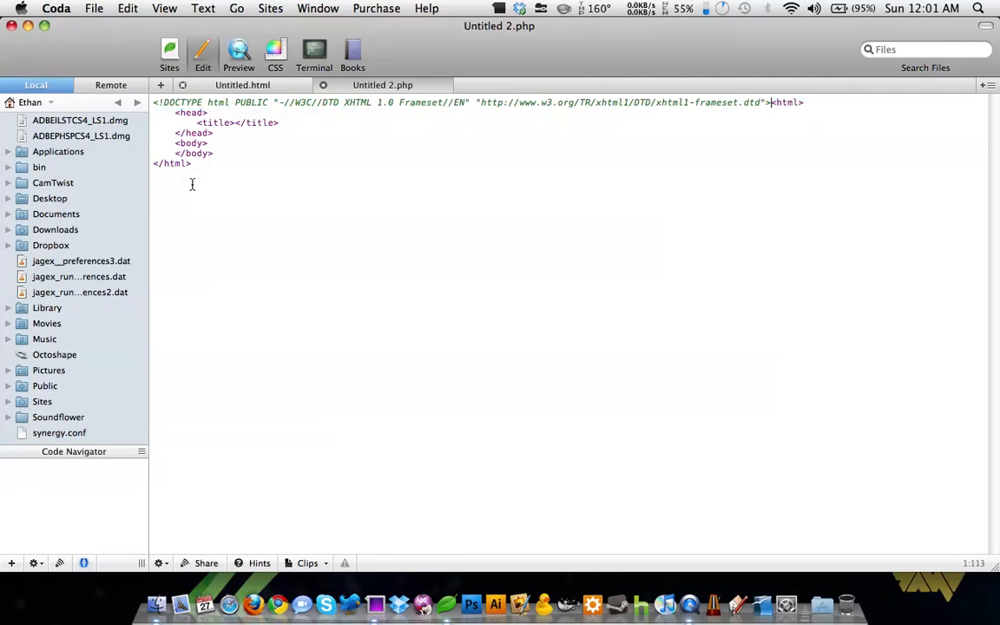
- Preview the PHP document, dismiss the script warning, then view Terminal and Books
{"action": "left_click", "coordinate": [239, 49]}
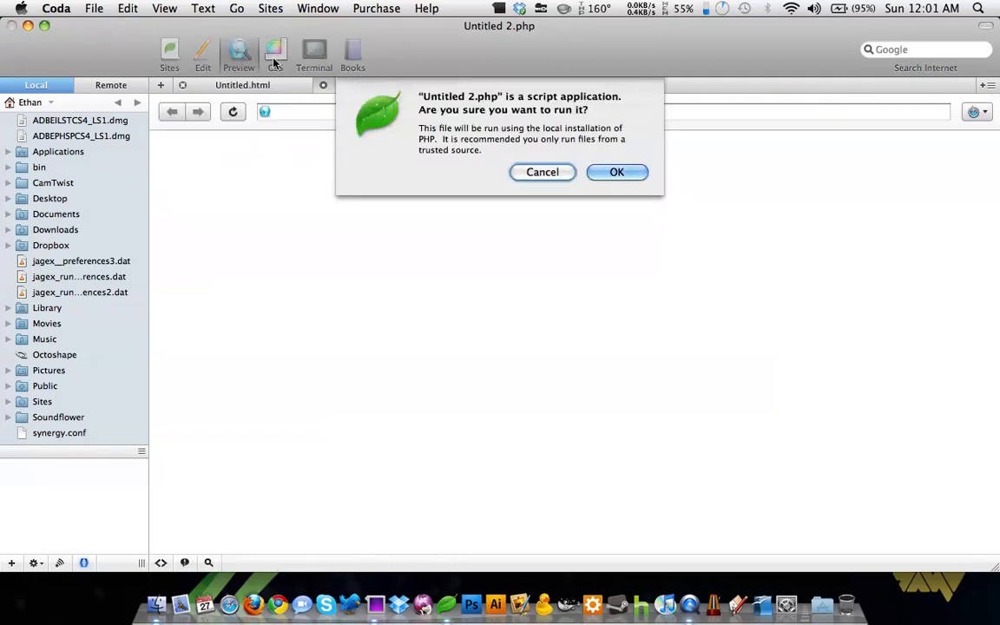
{"action": "left_click", "coordinate": [617, 172]}
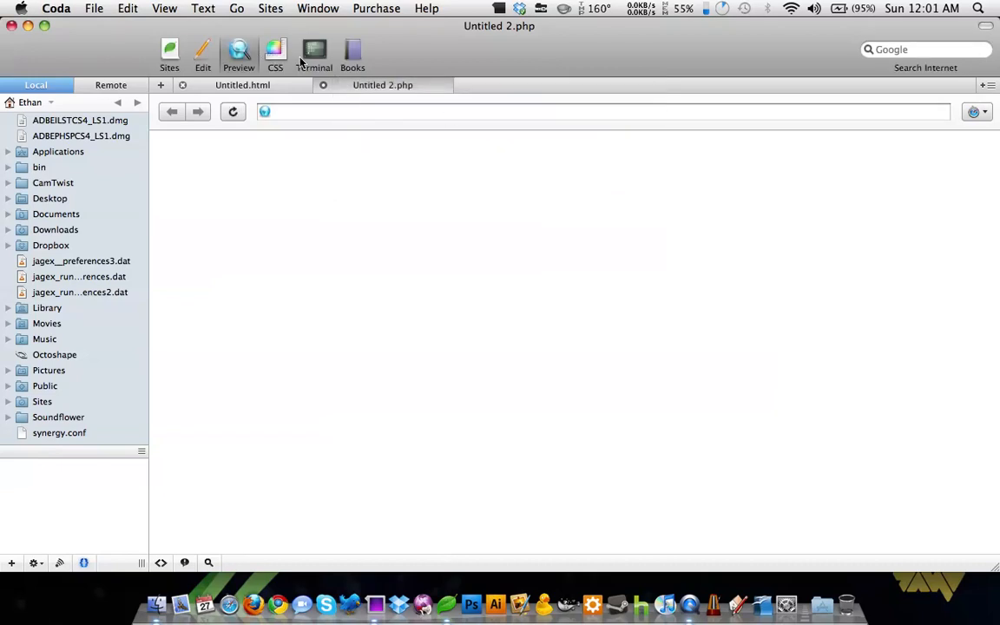
{"action": "left_click", "coordinate": [314, 50]}
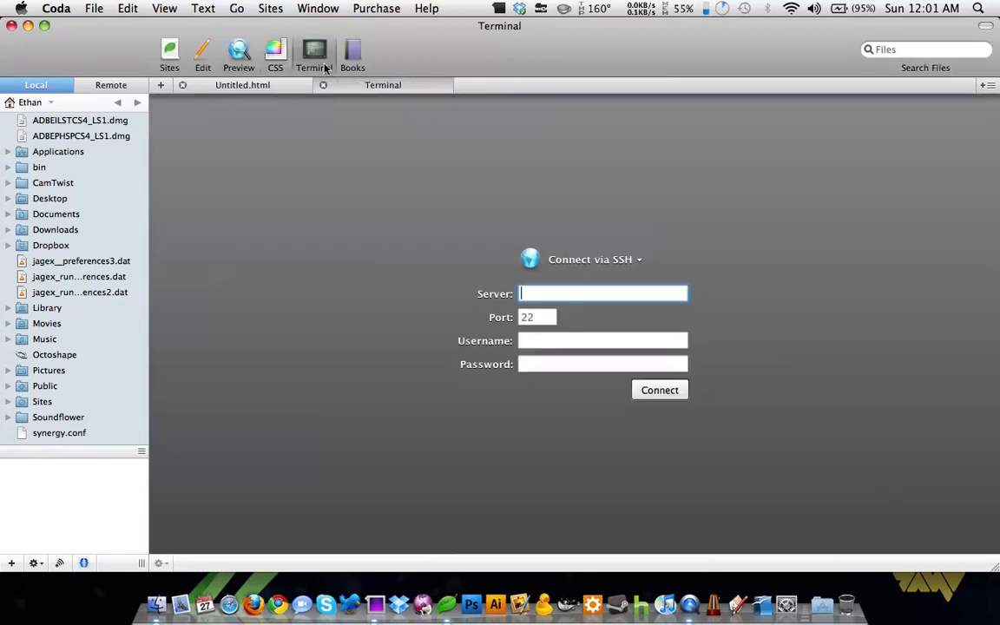
{"action": "left_click", "coordinate": [352, 51]}
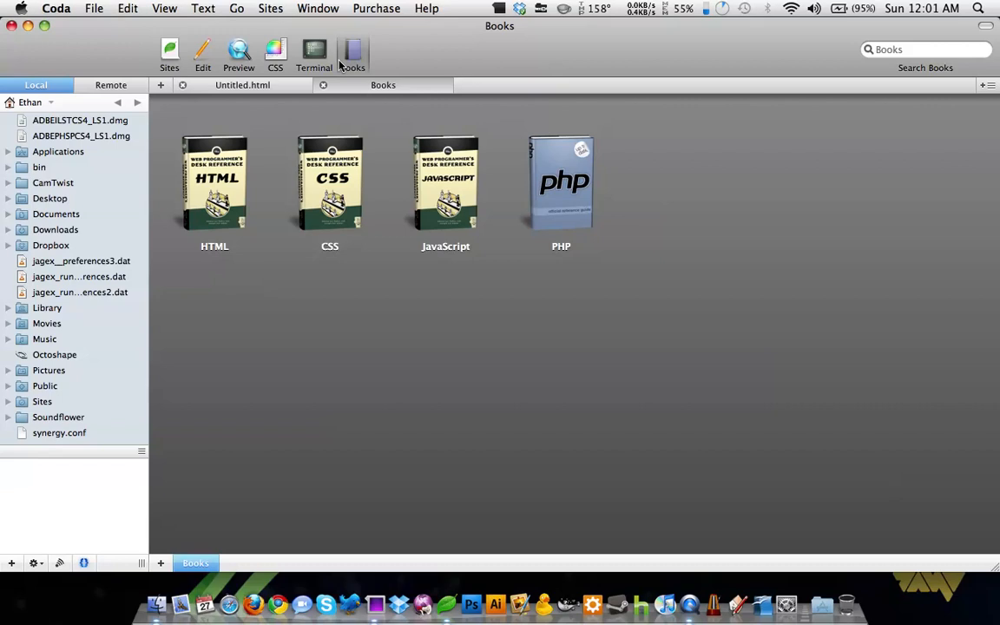
{"action": "mouse_move", "coordinate": [327, 61]}
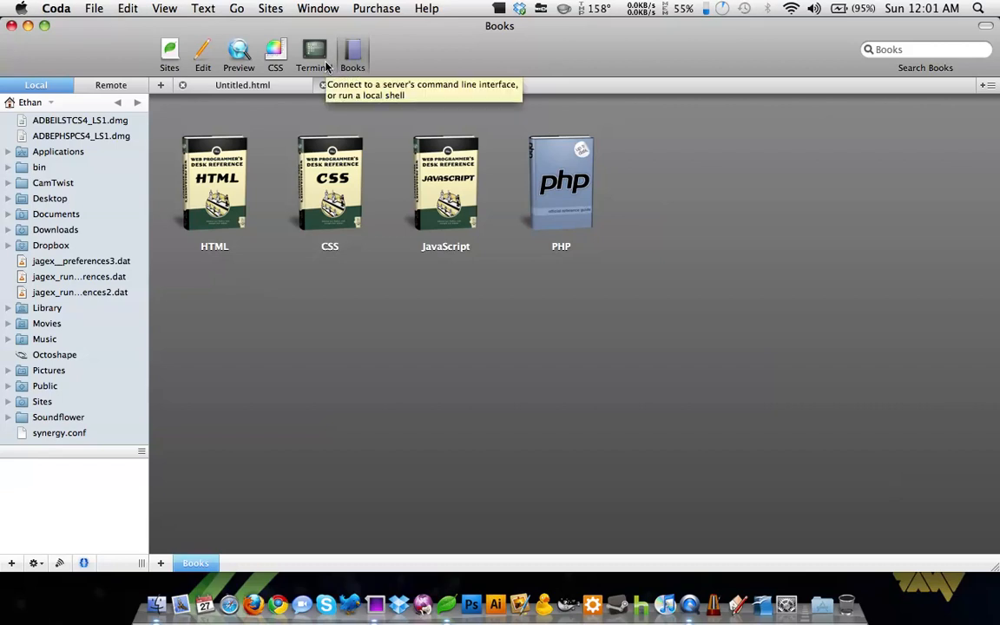
- Check the CSS and Terminal views, then return to the code editor
{"action": "left_click", "coordinate": [276, 49]}
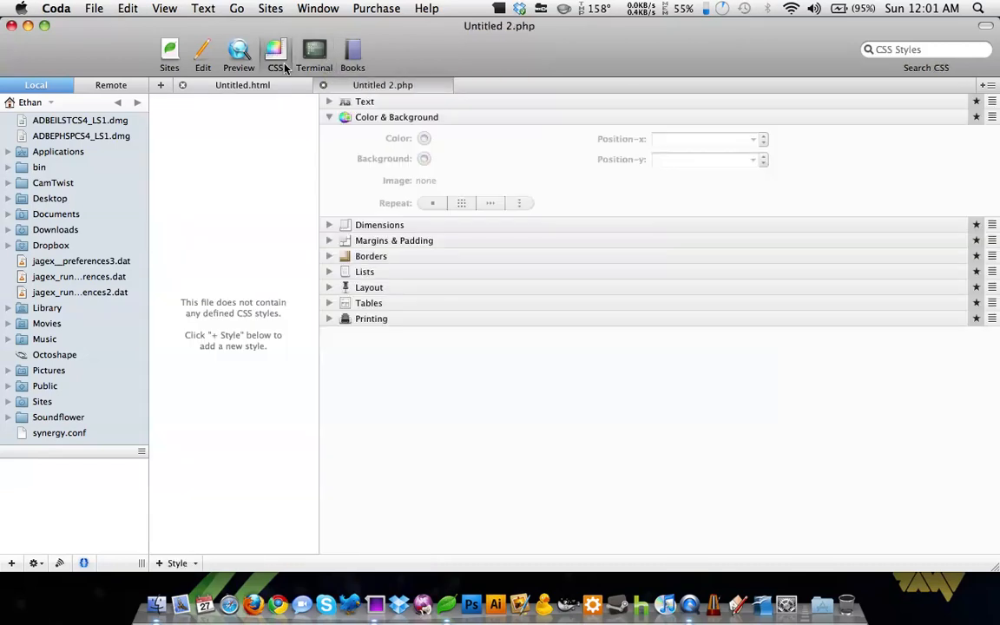
{"action": "left_click", "coordinate": [314, 51]}
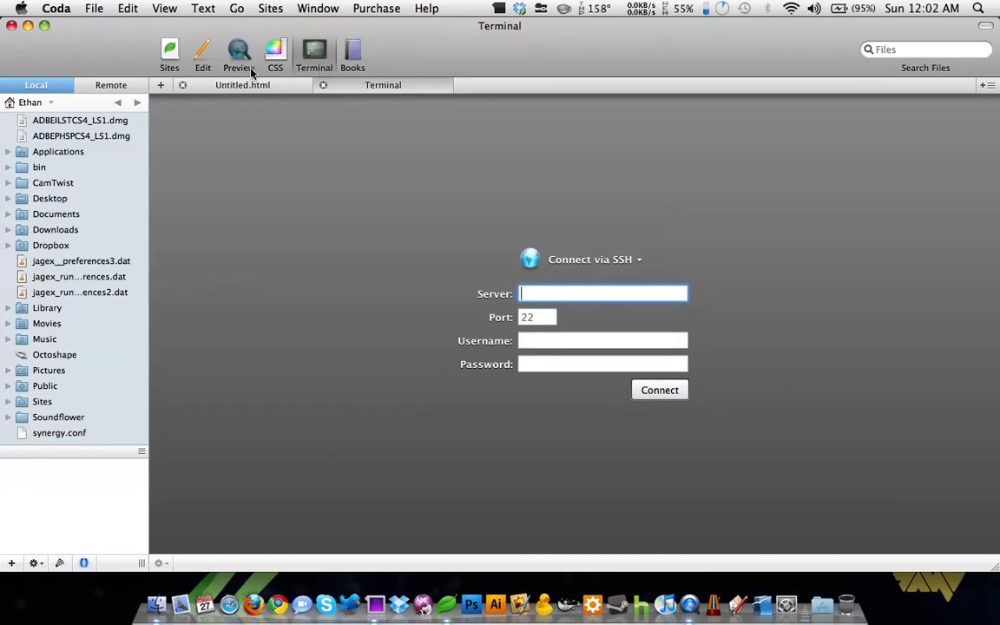
{"action": "left_click", "coordinate": [238, 54]}
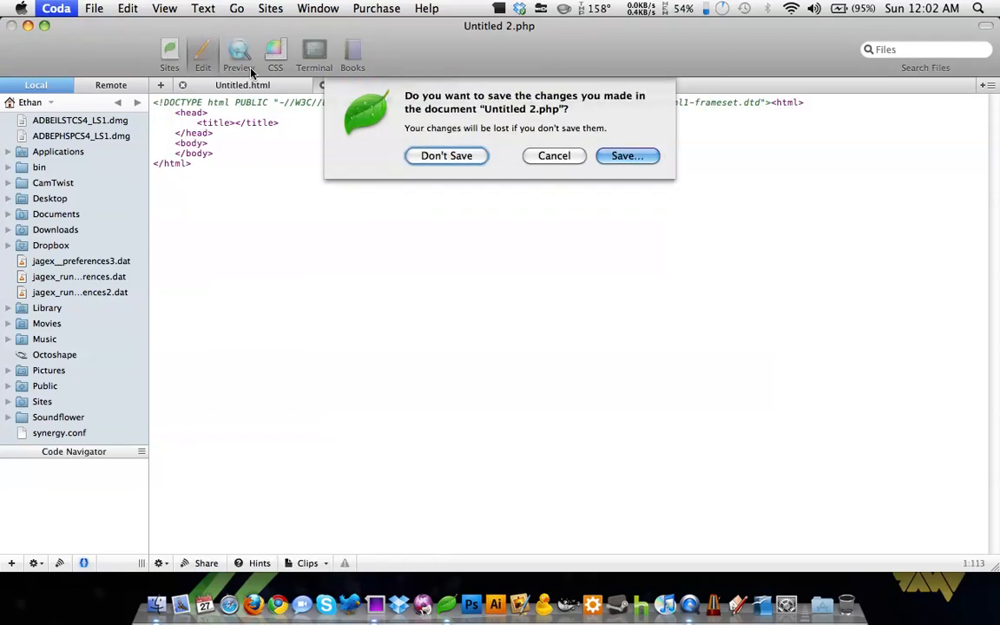
- Discard changes to Untitled 2.php and focus the Finder desktop
{"action": "left_click", "coordinate": [446, 155]}
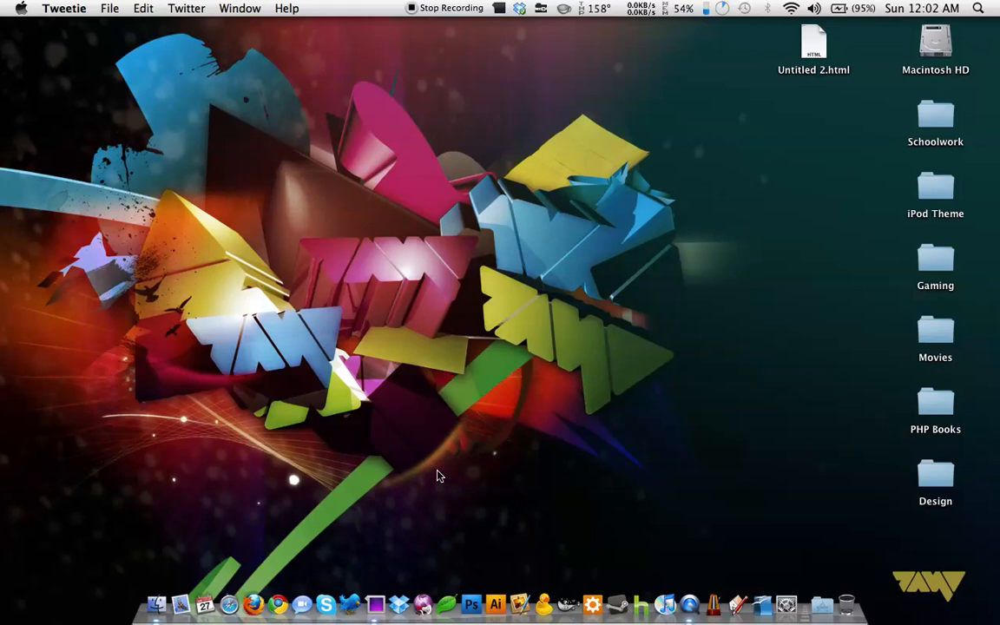
{"action": "mouse_move", "coordinate": [495, 610]}
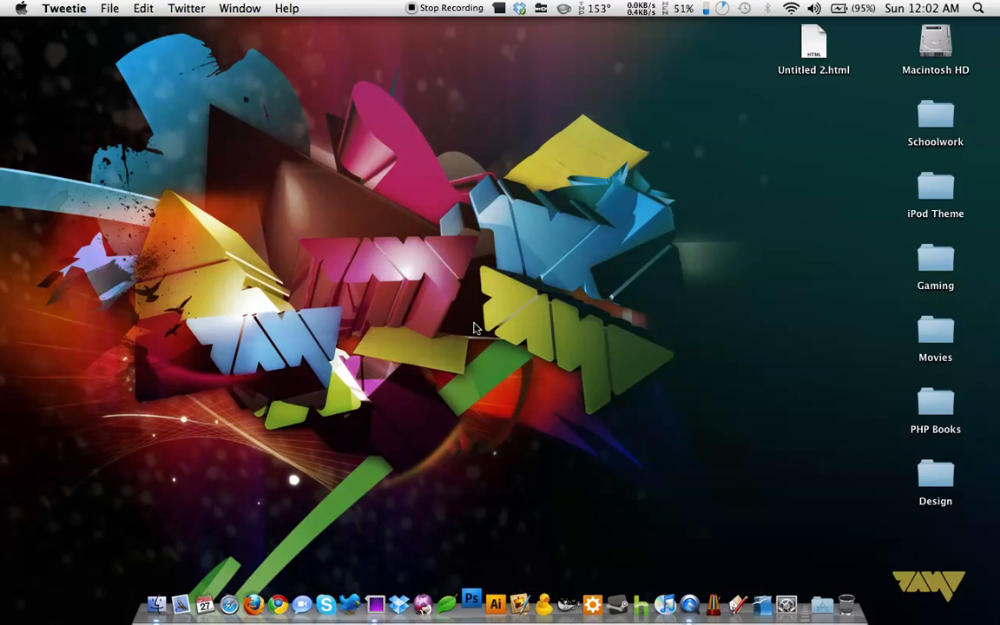
{"action": "left_click", "coordinate": [474, 603]}
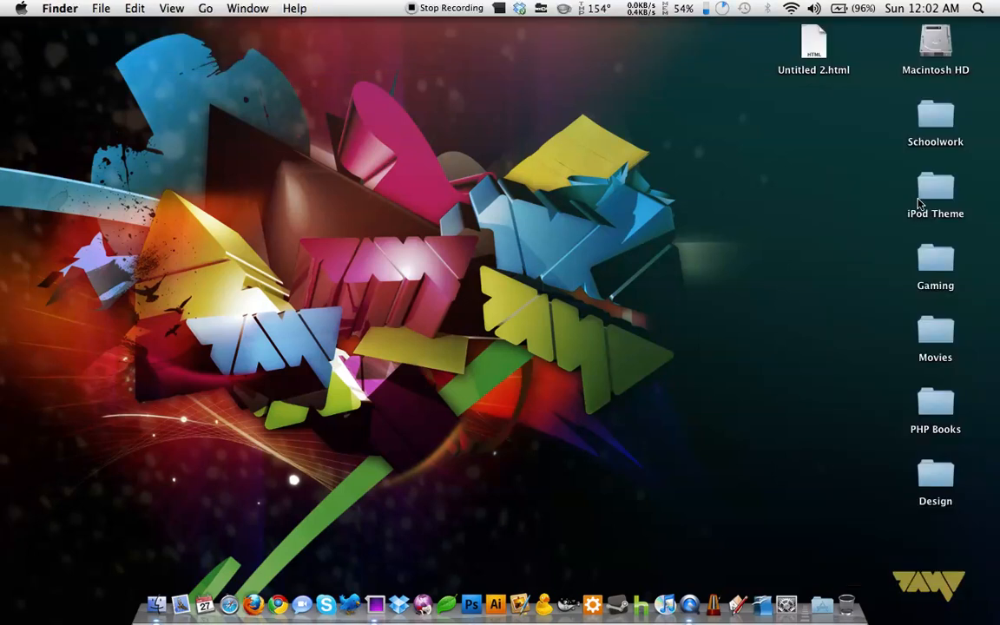
{"action": "mouse_move", "coordinate": [985, 298]}
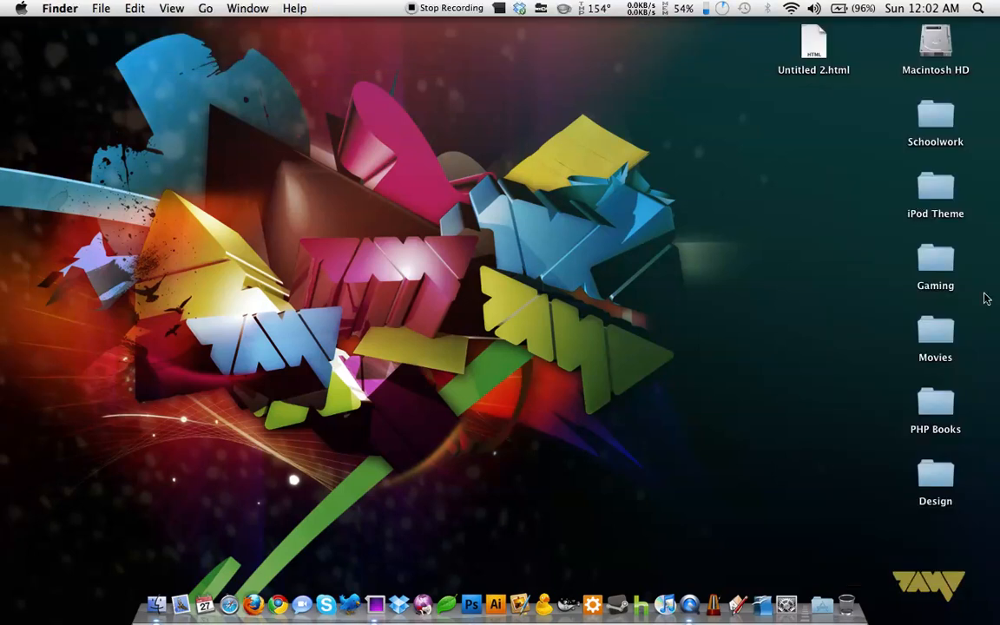
{"action": "mouse_move", "coordinate": [496, 620]}
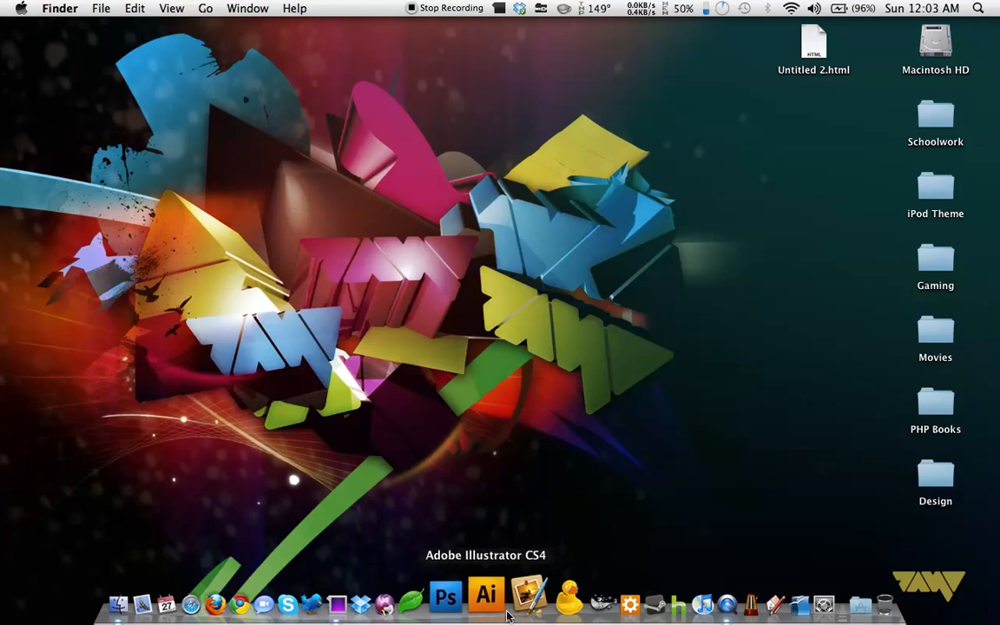
{"action": "mouse_move", "coordinate": [532, 610]}
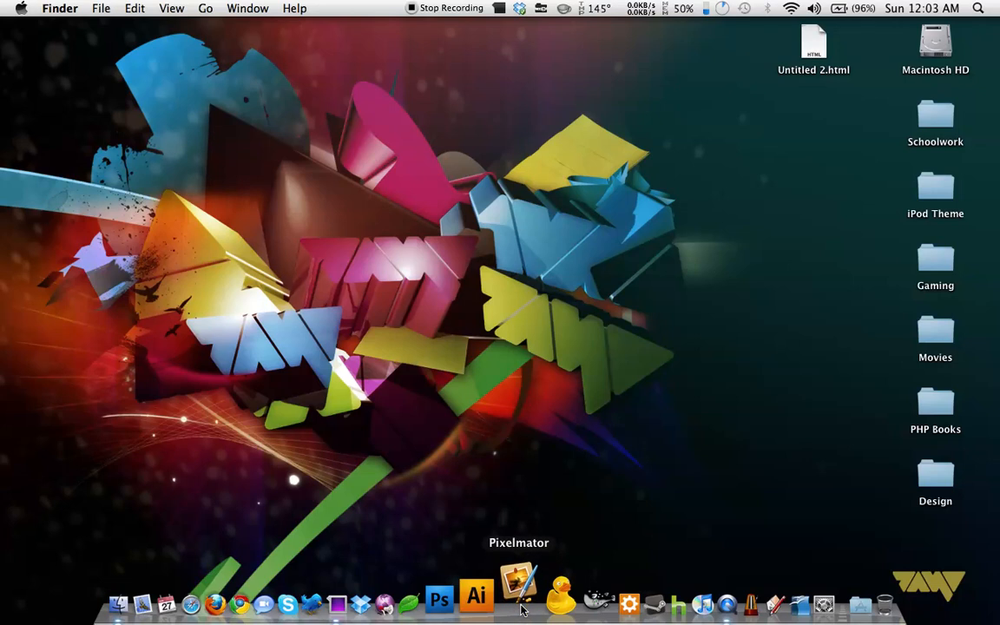
- Launch Pixelmator, create a new untitled image, then quit Pixelmator
{"action": "left_click", "coordinate": [518, 594]}
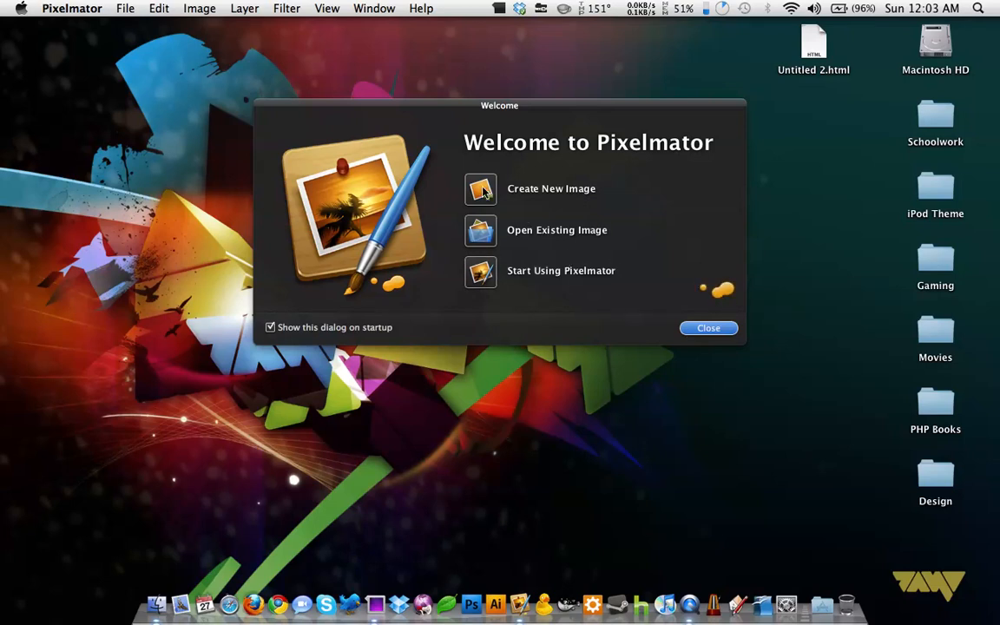
{"action": "left_click", "coordinate": [480, 188]}
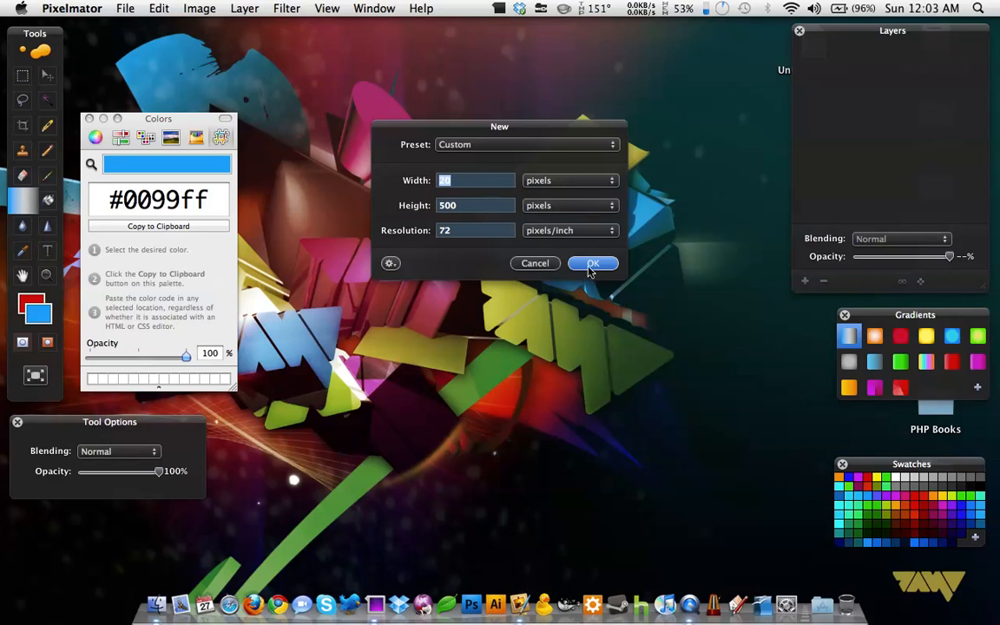
{"action": "left_click", "coordinate": [593, 263]}
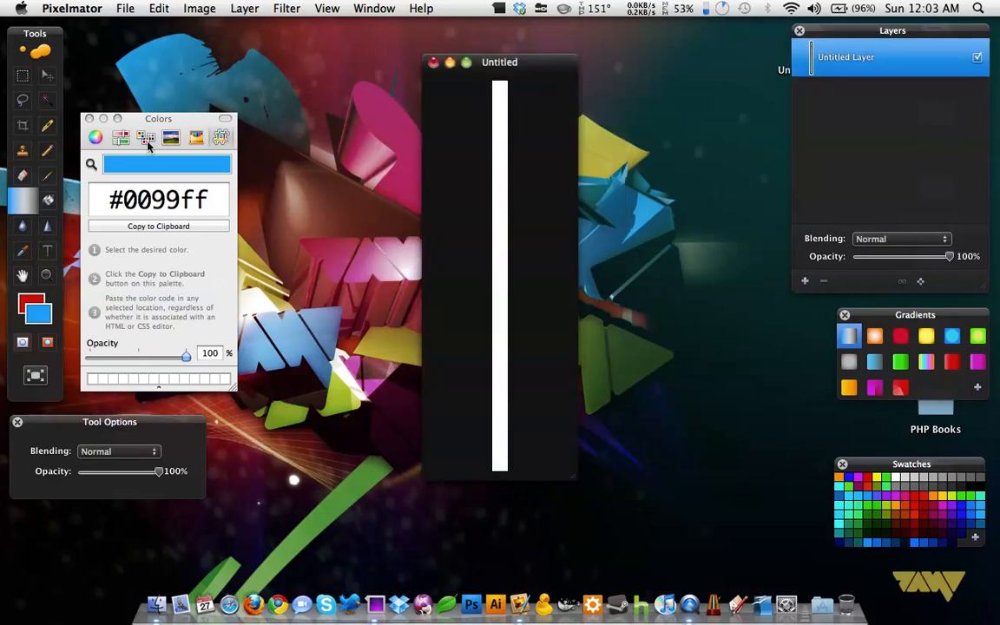
{"action": "left_click", "coordinate": [126, 8]}
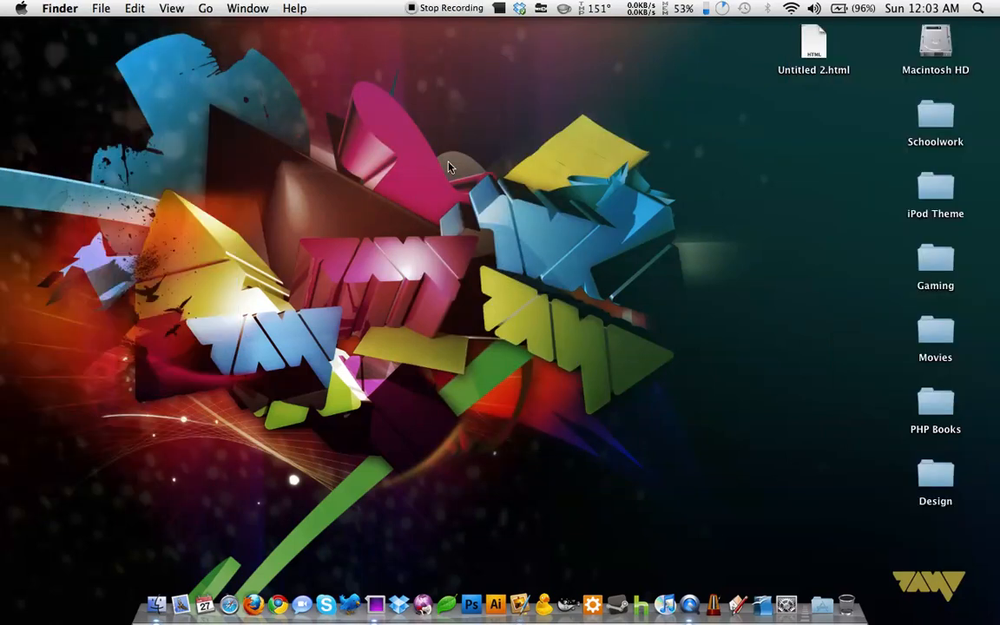
{"action": "mouse_move", "coordinate": [564, 600]}
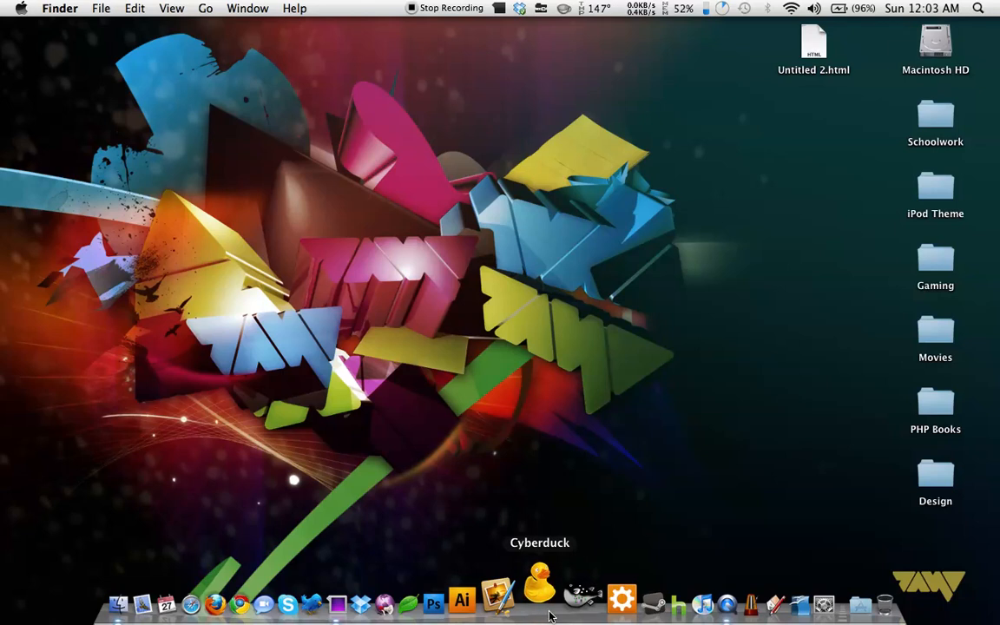
- Launch Cyberduck from its Dock icon
{"action": "left_click", "coordinate": [555, 595]}
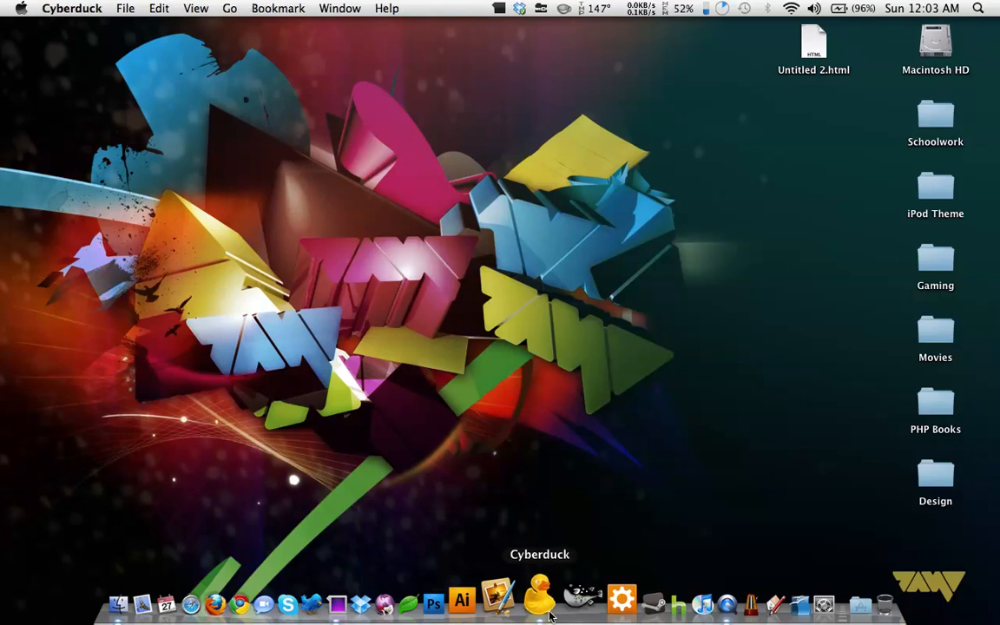
- Show Cyberduck's window, open the FTP connection form, and cancel it
{"action": "left_click", "coordinate": [548, 598]}
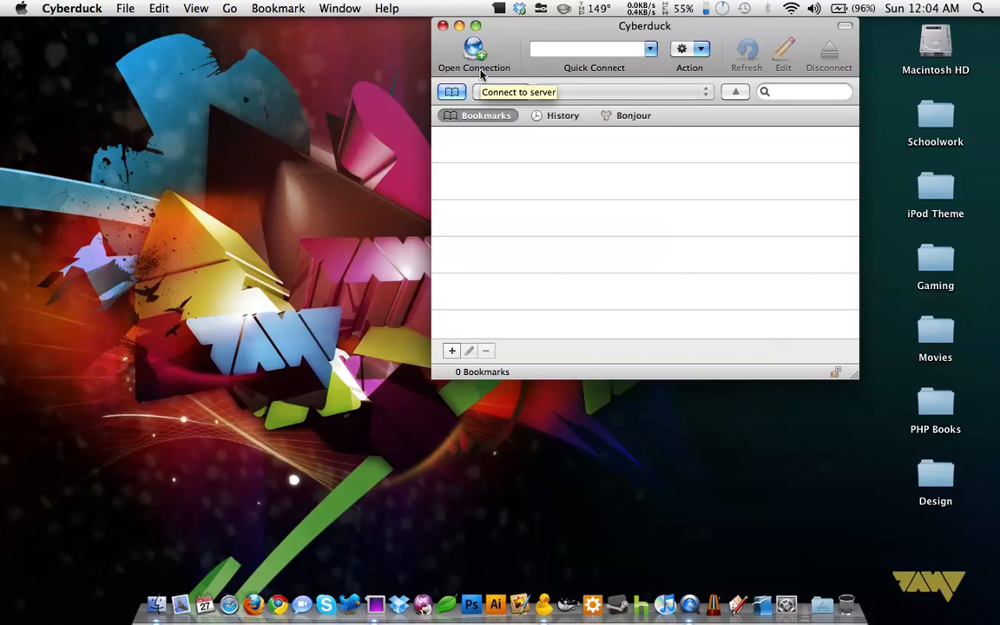
{"action": "left_click", "coordinate": [474, 48]}
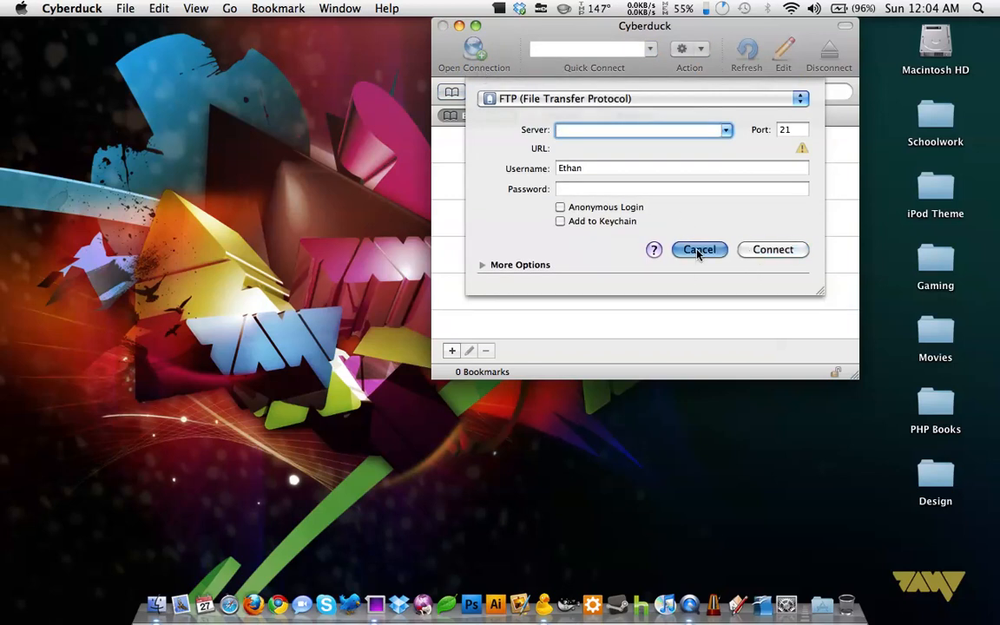
{"action": "left_click", "coordinate": [699, 249]}
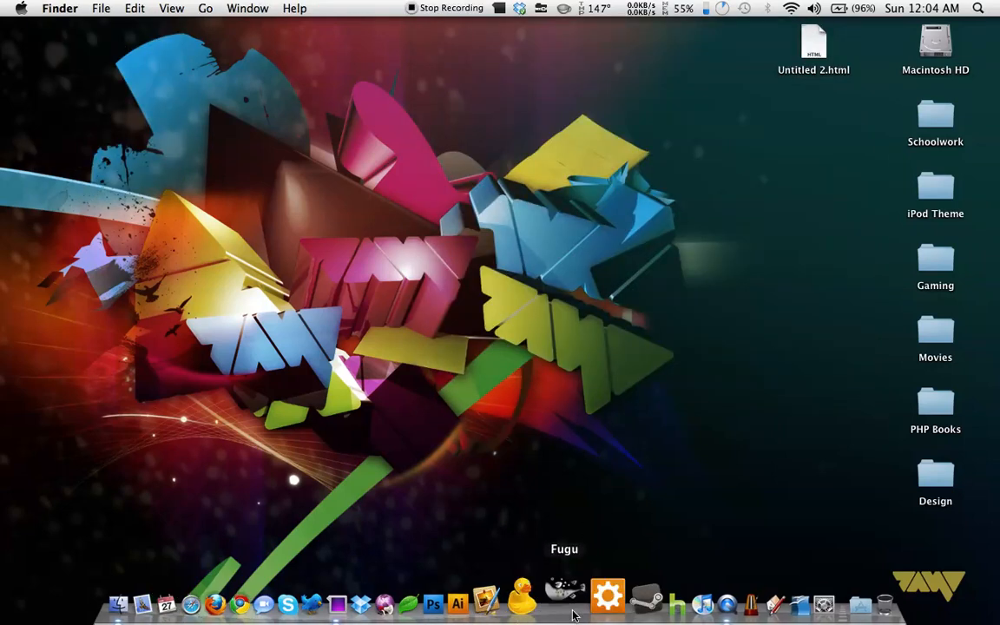
{"action": "left_click", "coordinate": [559, 599]}
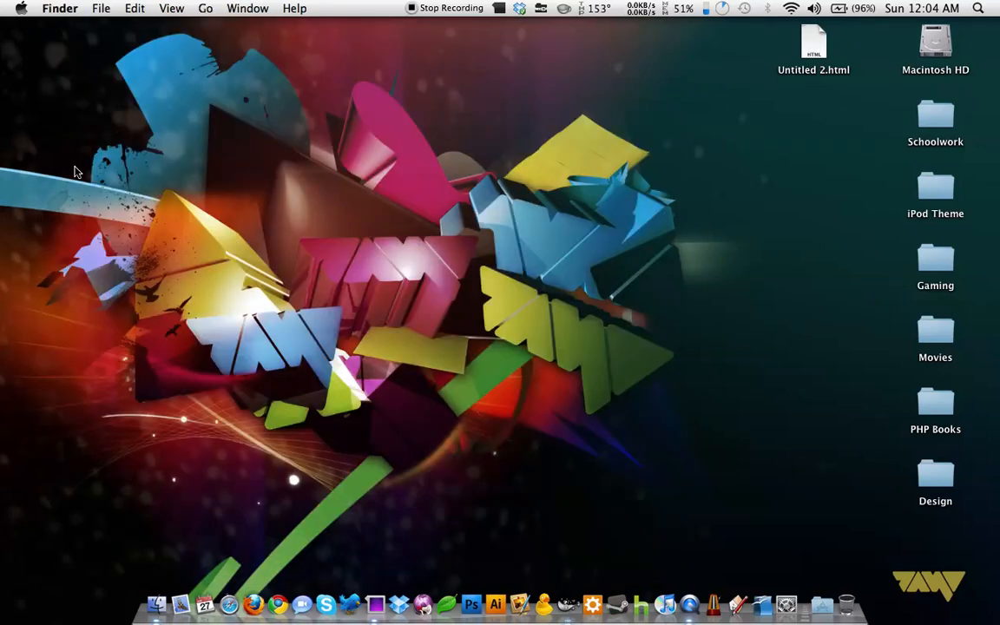
{"action": "mouse_move", "coordinate": [592, 543]}
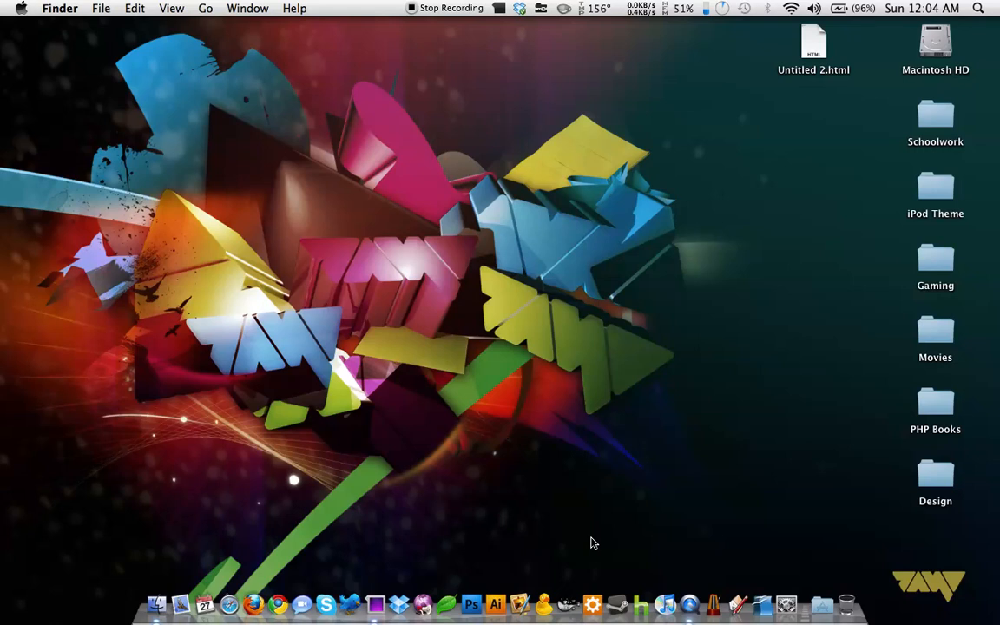
{"action": "mouse_move", "coordinate": [600, 567]}
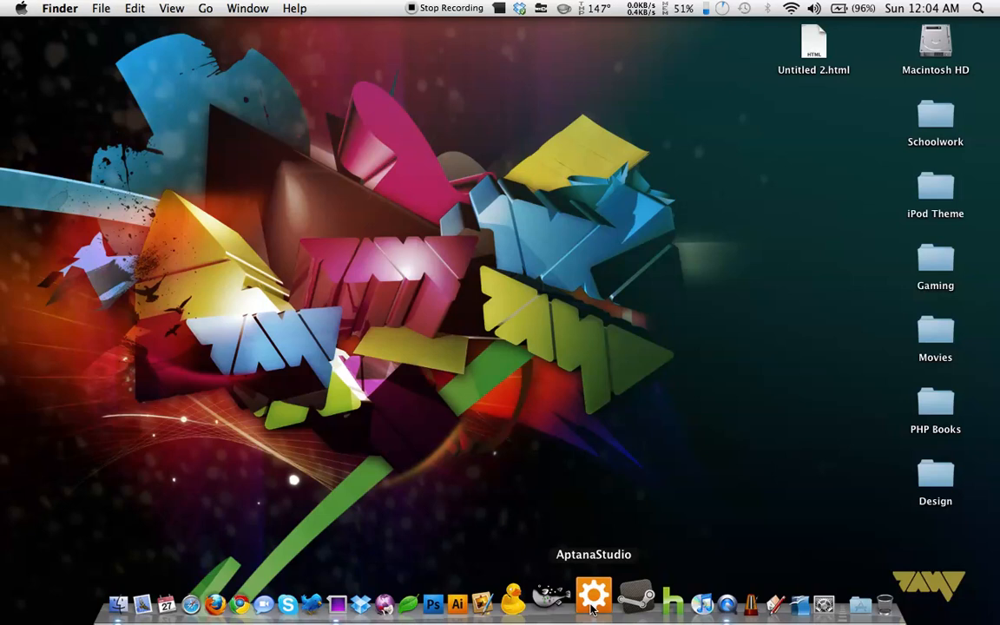
- Open Aptana Studio and fold the body, a:hover and .wrapper rules in style.css
{"action": "left_click", "coordinate": [591, 596]}
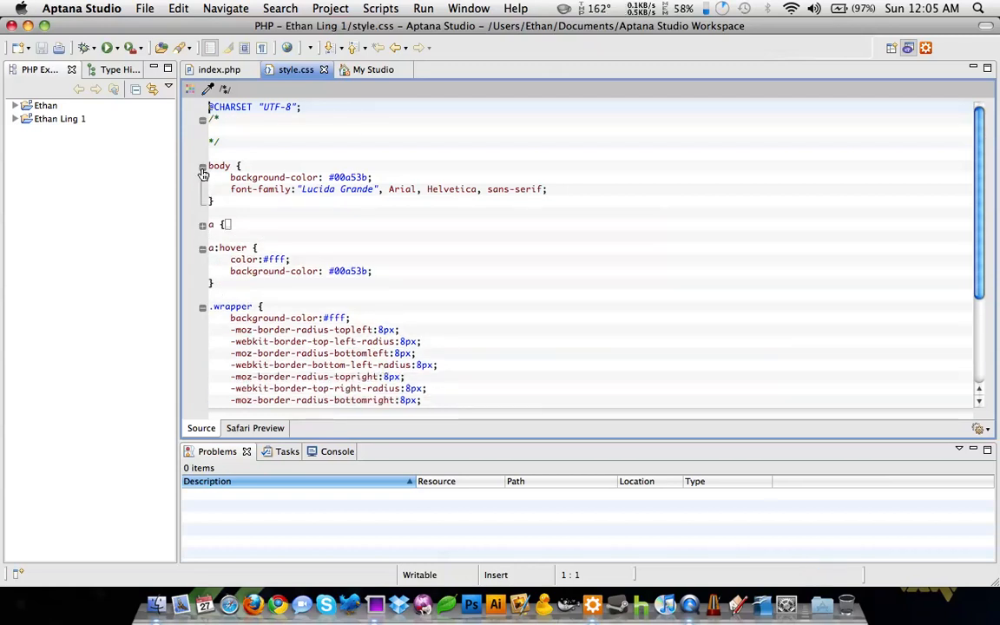
{"action": "left_click", "coordinate": [202, 174]}
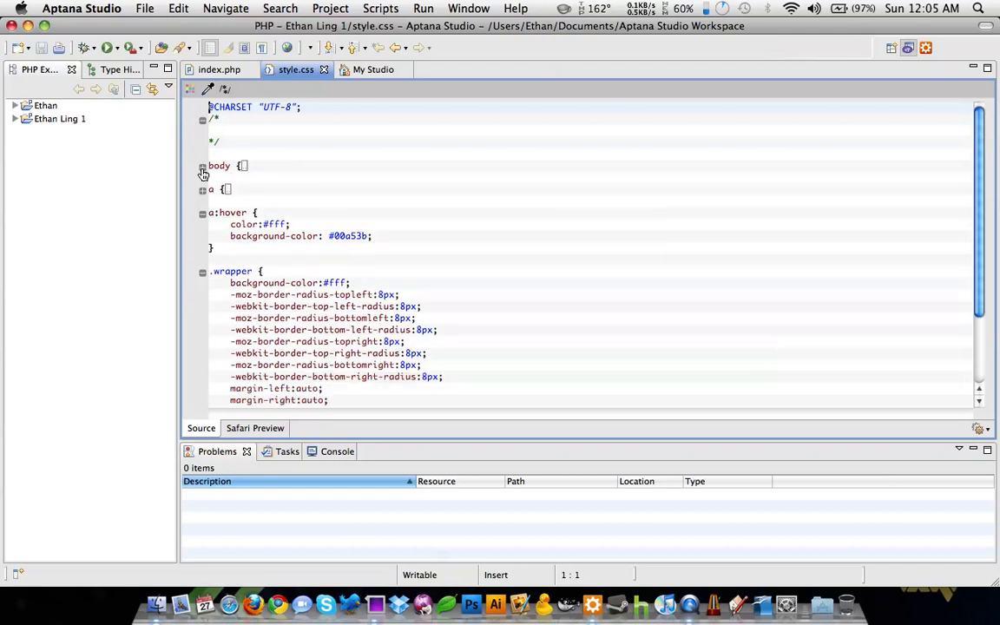
{"action": "left_click", "coordinate": [202, 213]}
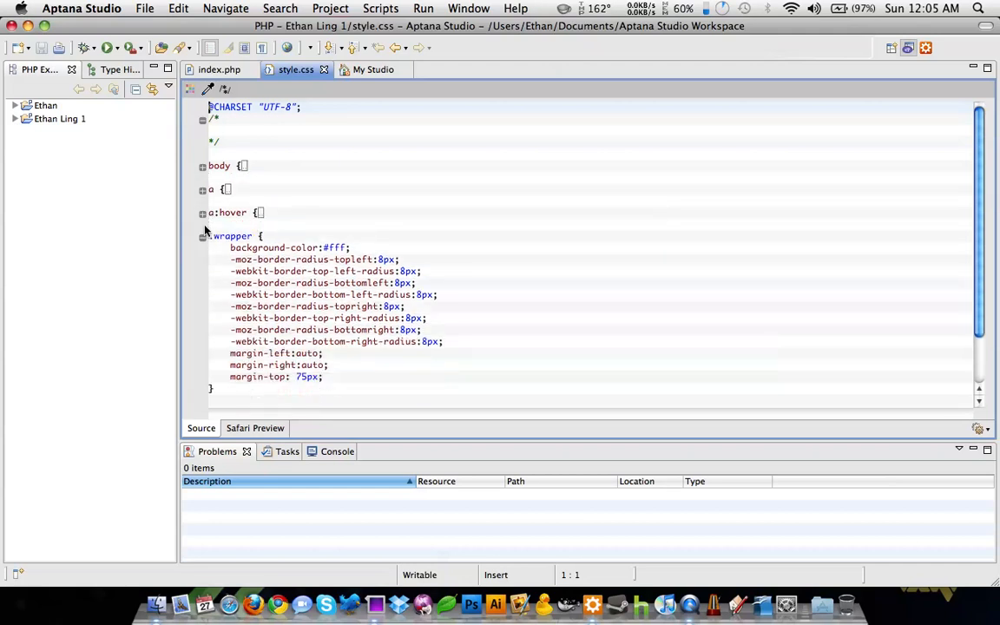
{"action": "left_click", "coordinate": [203, 236]}
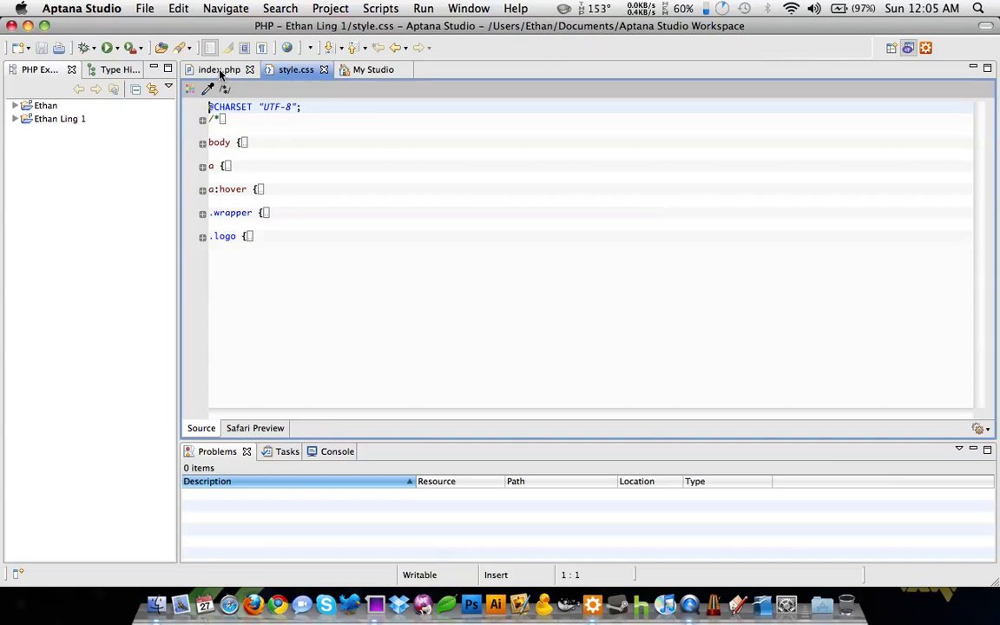
- Show the index.php markup and browse the Scripts and Run menus
{"action": "left_click", "coordinate": [217, 70]}
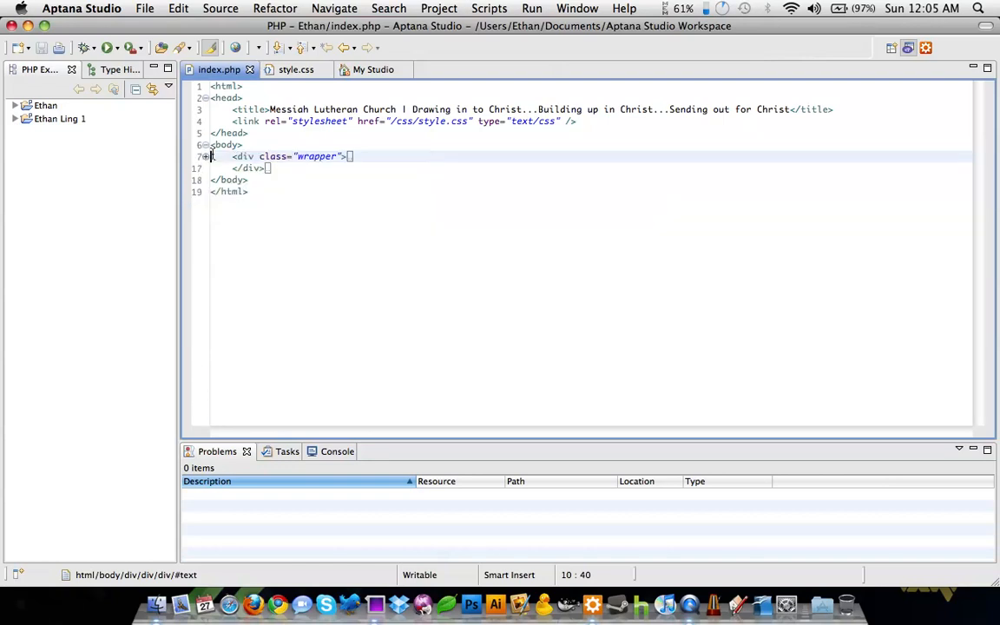
{"action": "left_click", "coordinate": [488, 8]}
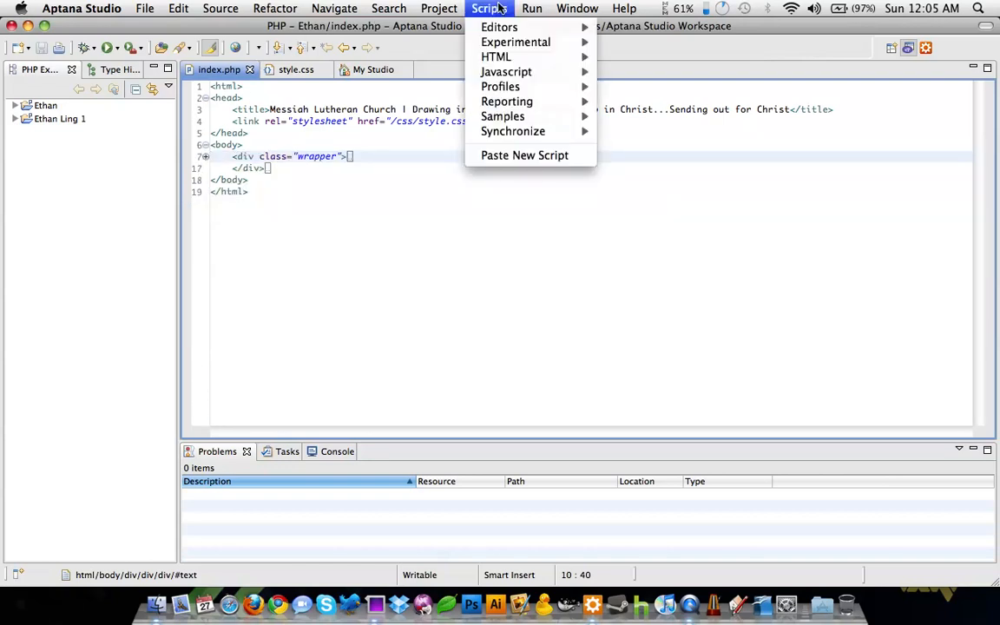
{"action": "mouse_move", "coordinate": [525, 155]}
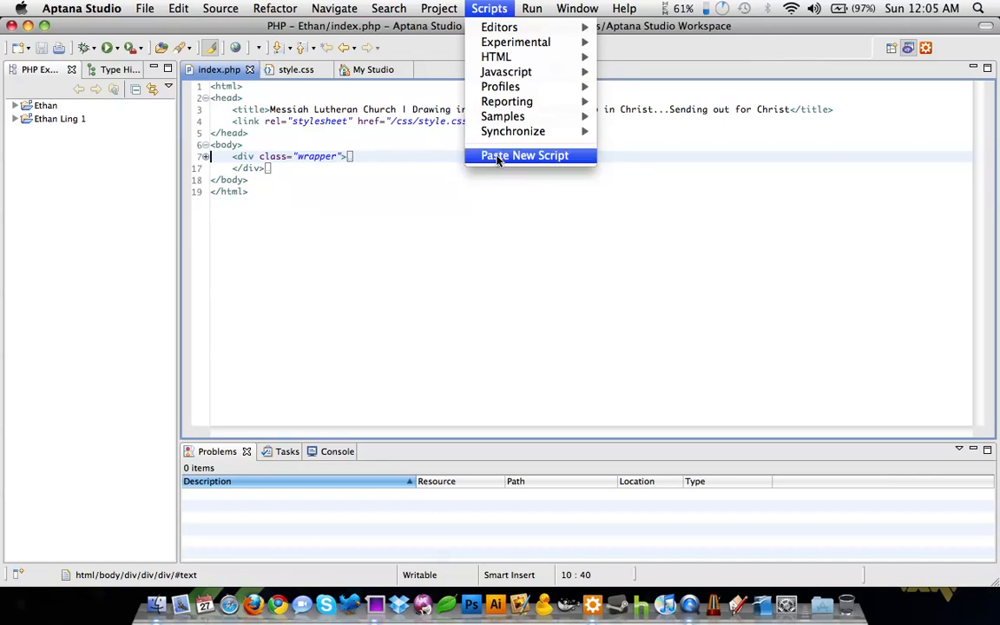
{"action": "left_click", "coordinate": [532, 8]}
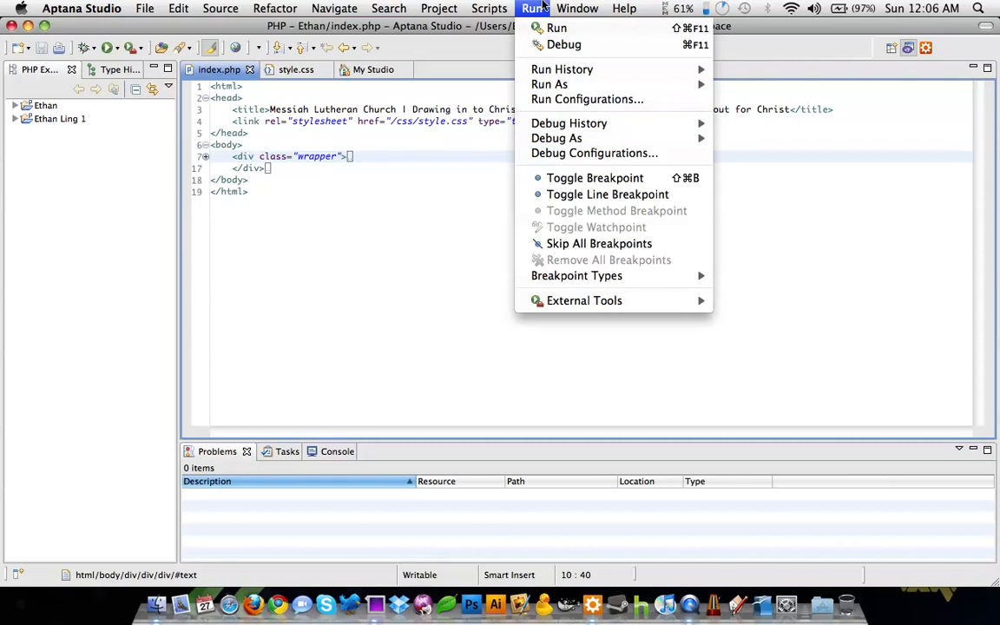
{"action": "left_click", "coordinate": [489, 7]}
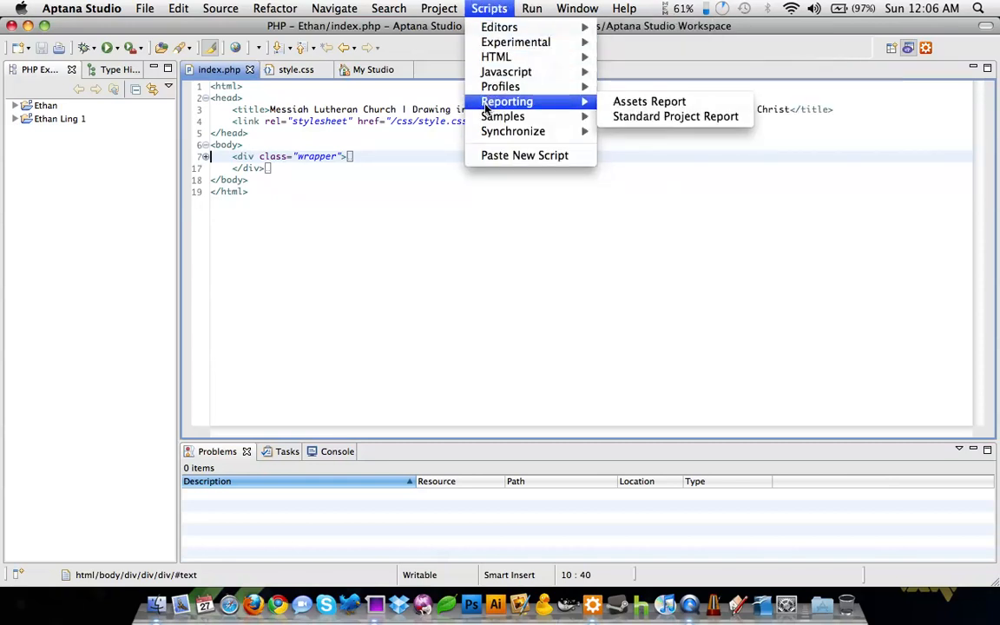
- Browse the Project, Search, Navigate and Refactor menus, then the application menu
{"action": "left_click", "coordinate": [439, 8]}
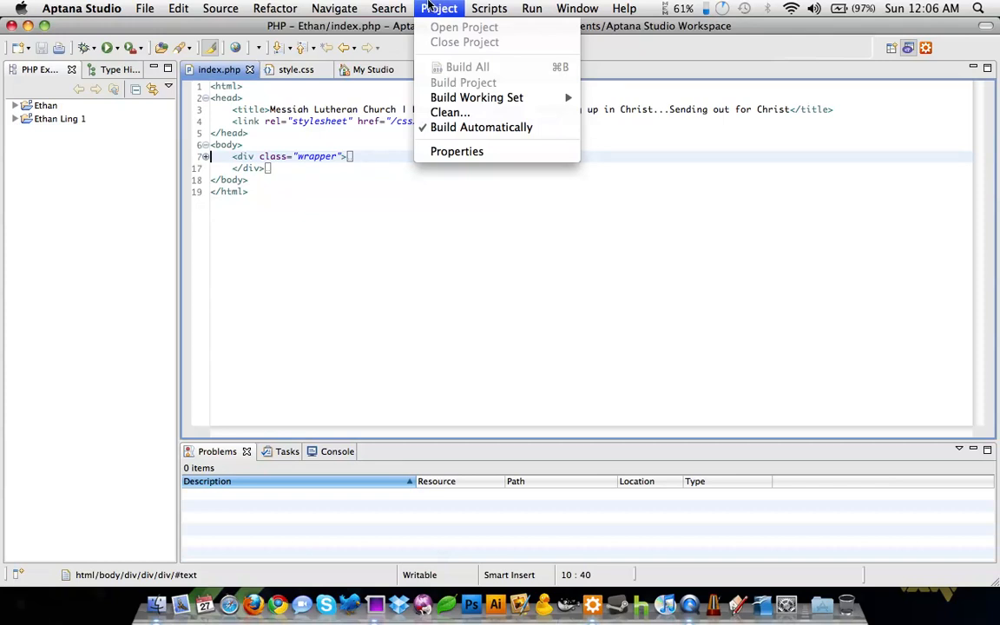
{"action": "left_click", "coordinate": [387, 8]}
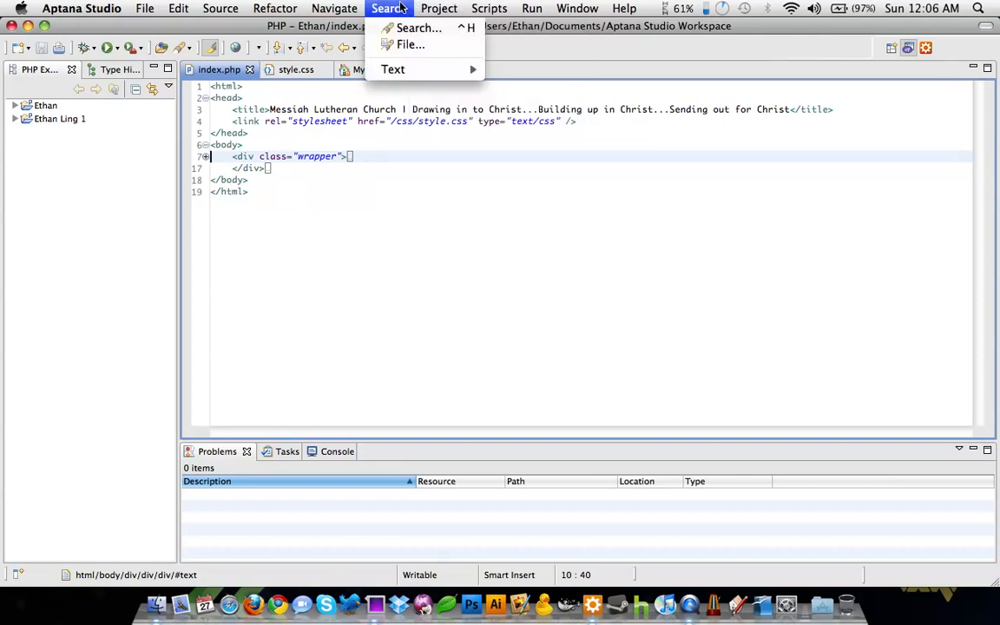
{"action": "left_click", "coordinate": [334, 8]}
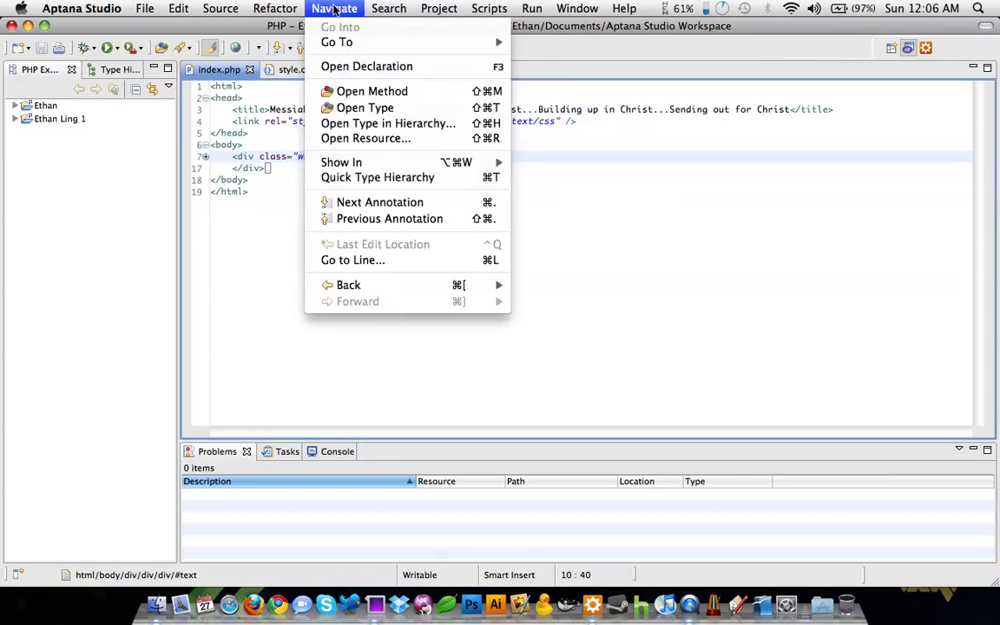
{"action": "left_click", "coordinate": [273, 7]}
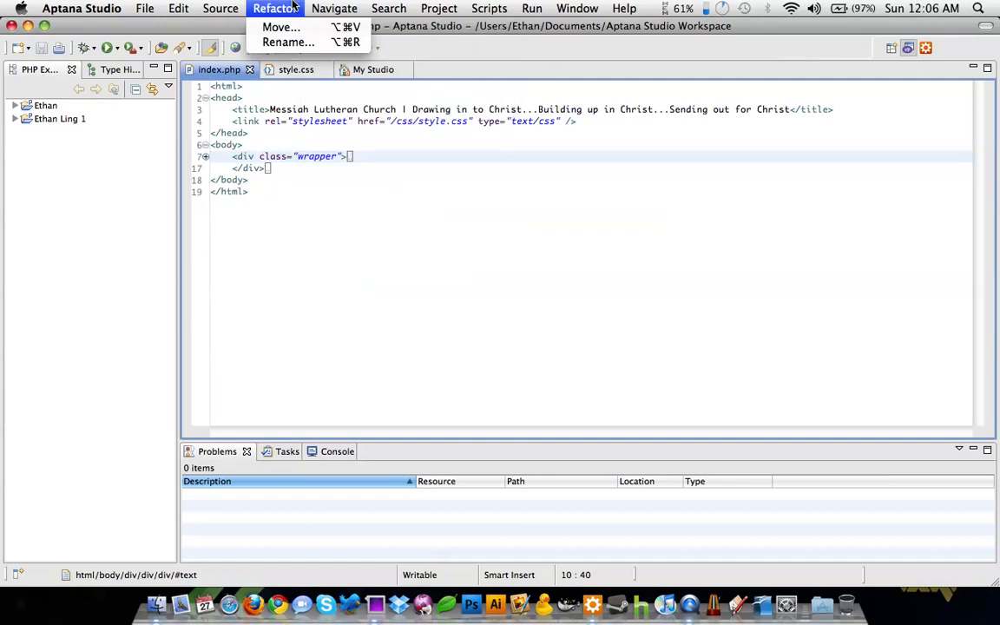
{"action": "left_click", "coordinate": [80, 9]}
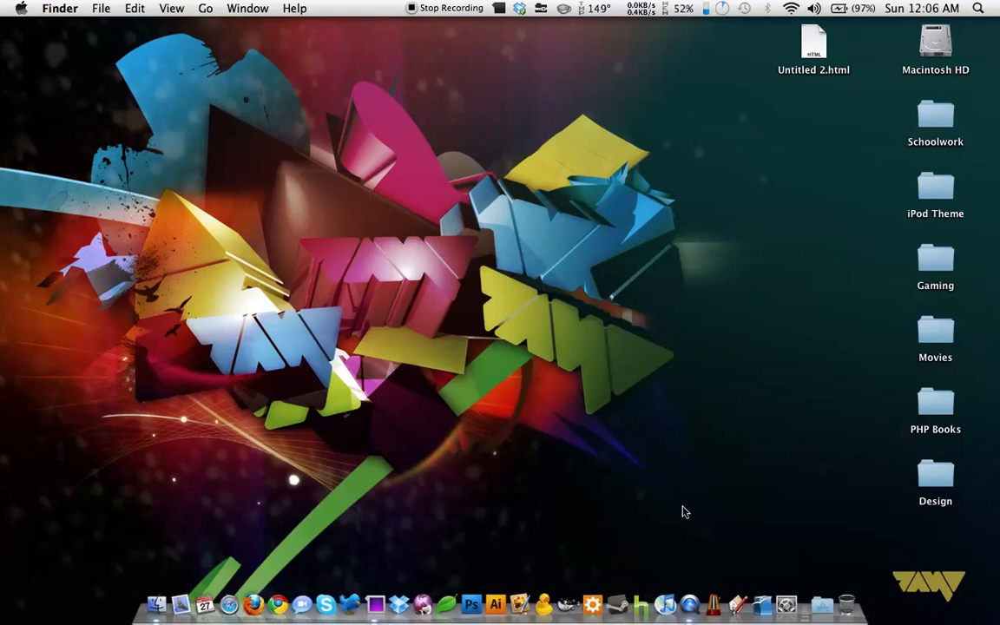
{"action": "mouse_move", "coordinate": [530, 497]}
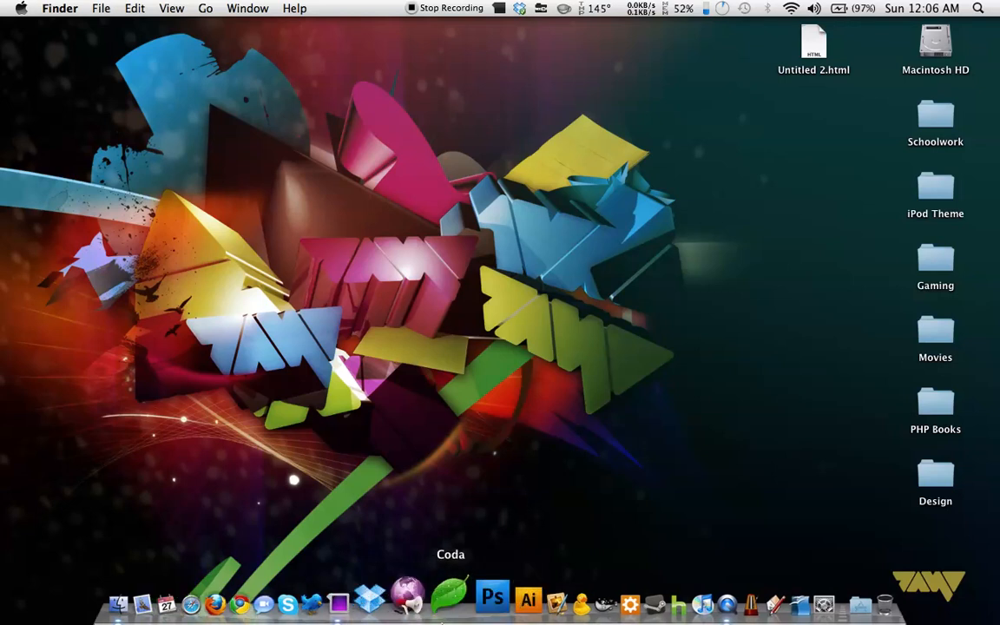
{"action": "mouse_move", "coordinate": [495, 616]}
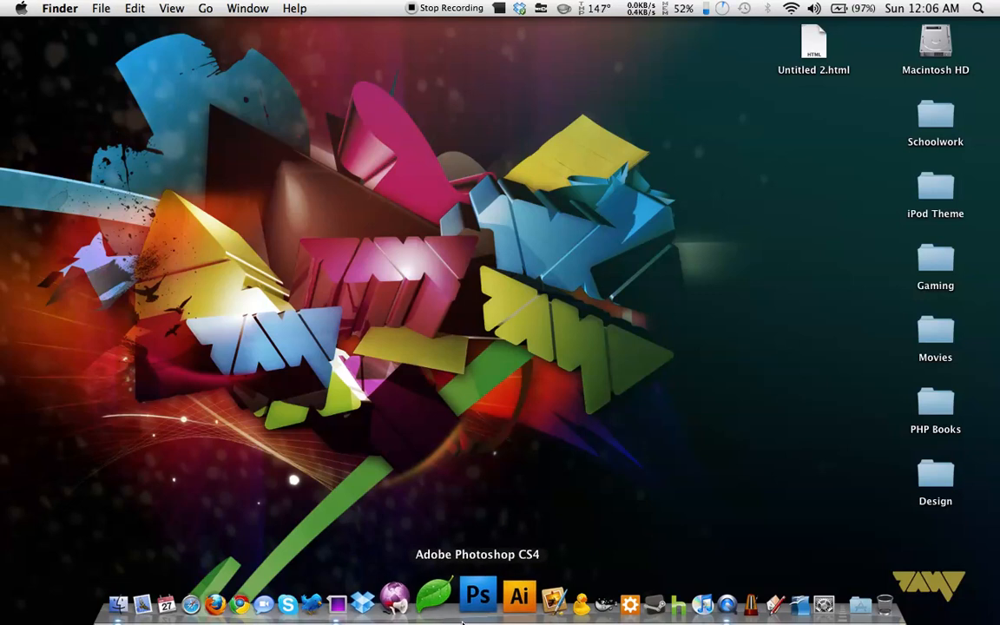
{"action": "mouse_move", "coordinate": [496, 612]}
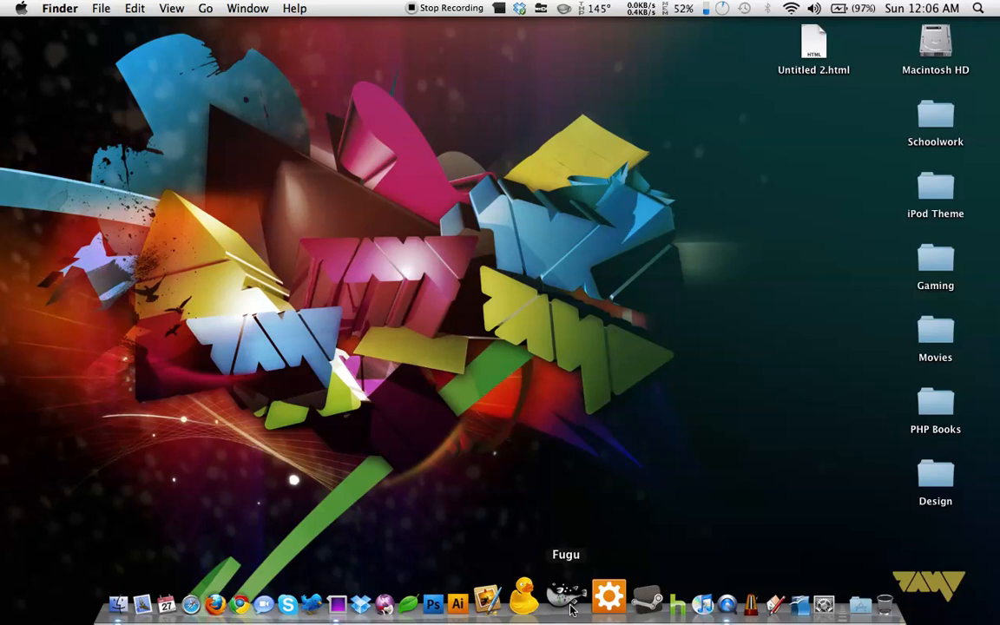
{"action": "mouse_move", "coordinate": [610, 599]}
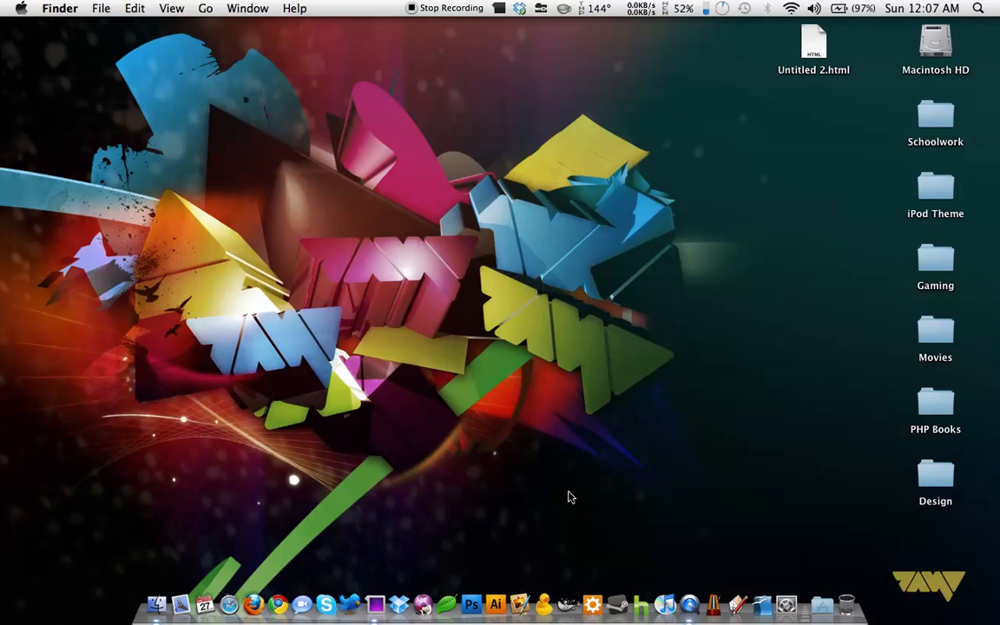
{"action": "mouse_move", "coordinate": [521, 291]}
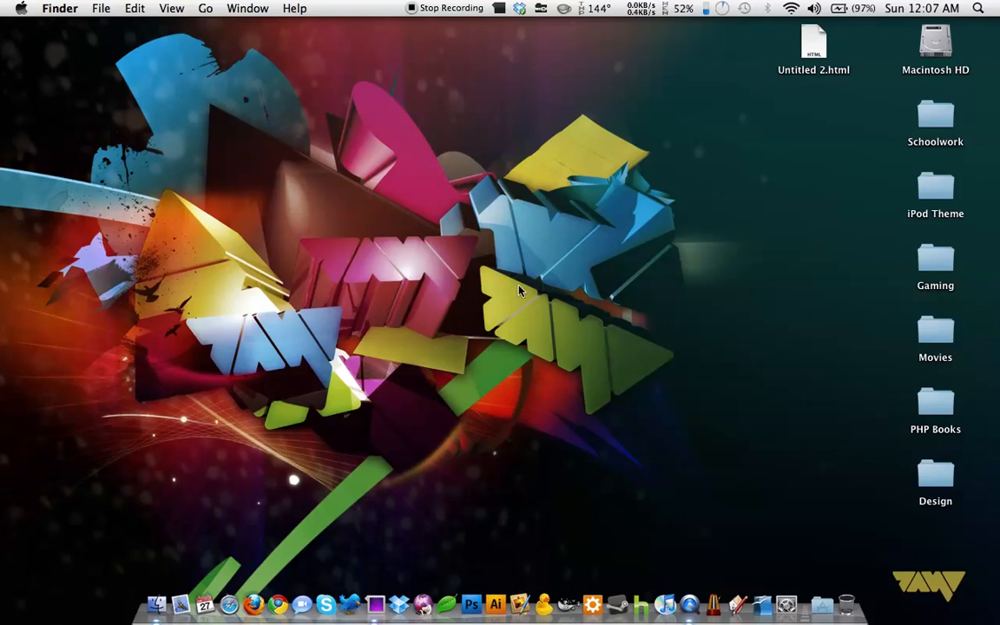